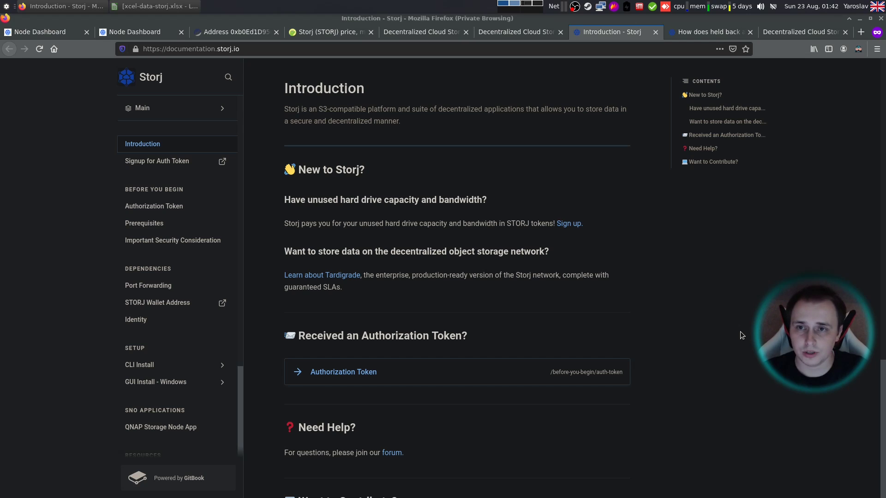
mouse_move(649, 306)
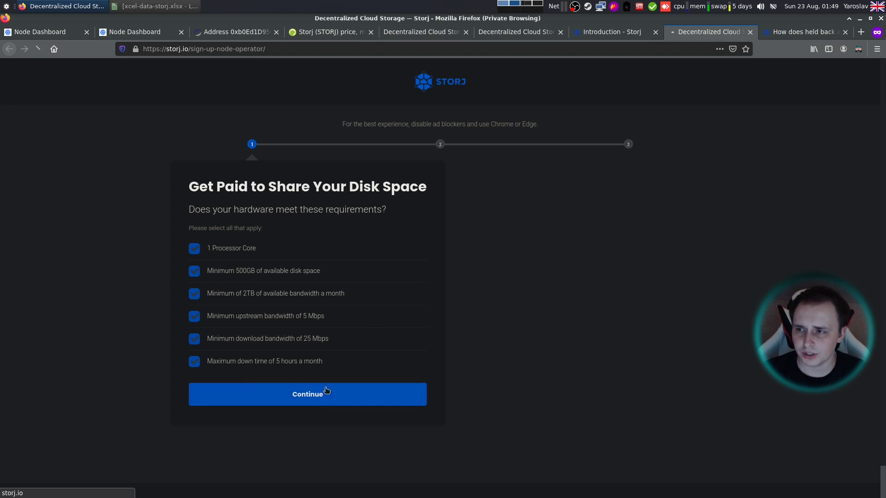
Open the Prerequisites page and scroll down to its System Requirements section
click(307, 394)
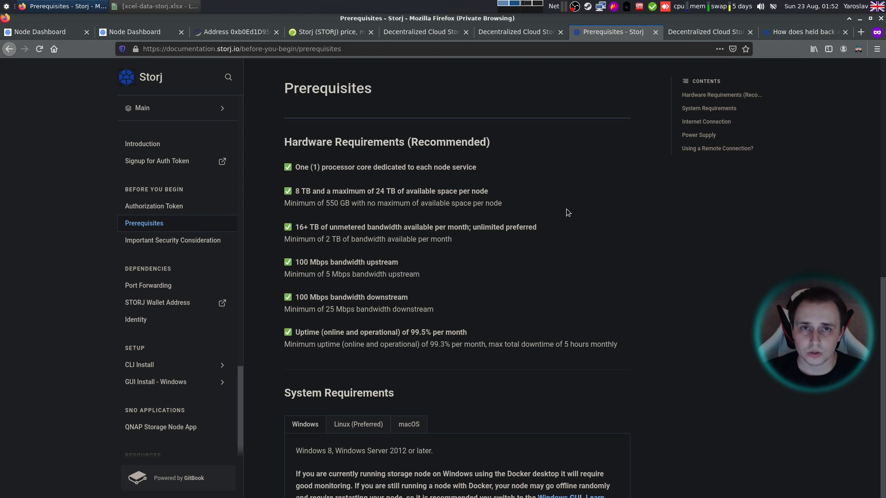
mouse_move(499, 214)
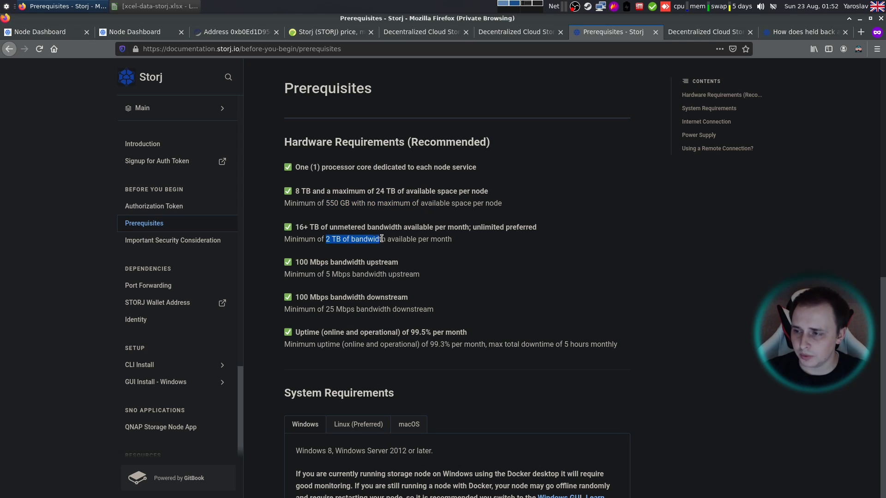
mouse_move(419, 238)
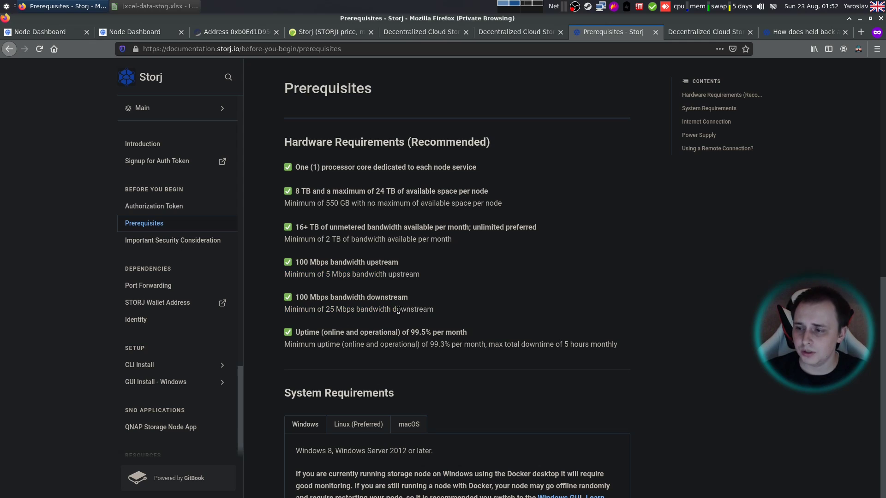
mouse_move(606, 346)
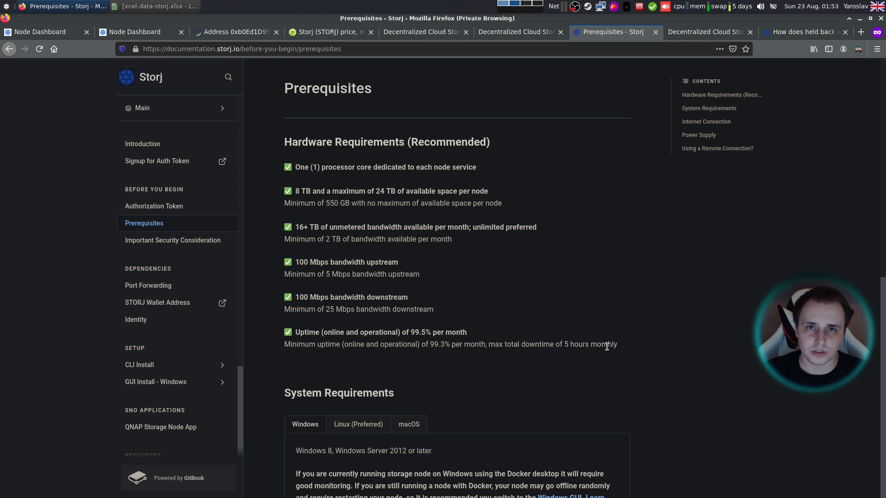
mouse_move(529, 364)
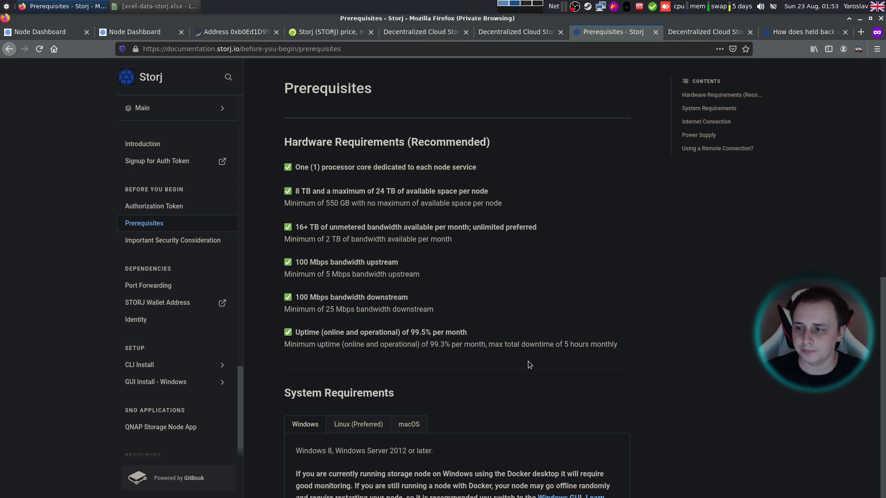
mouse_move(359, 272)
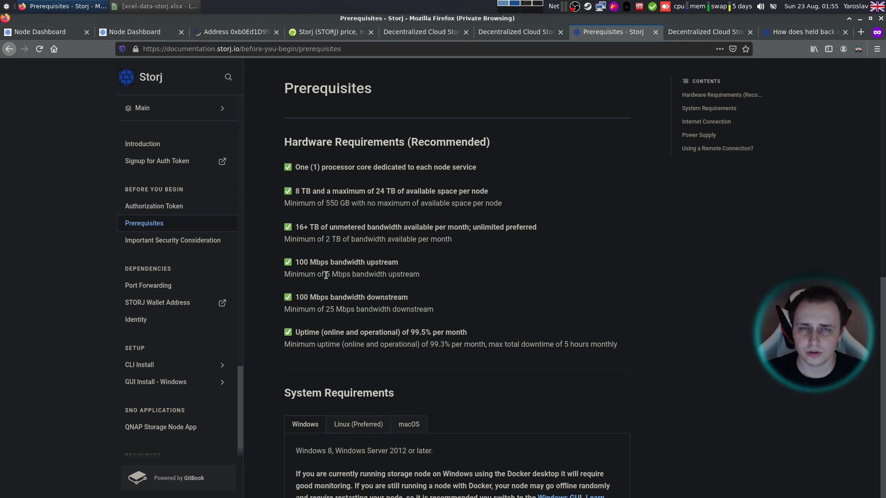
mouse_move(405, 285)
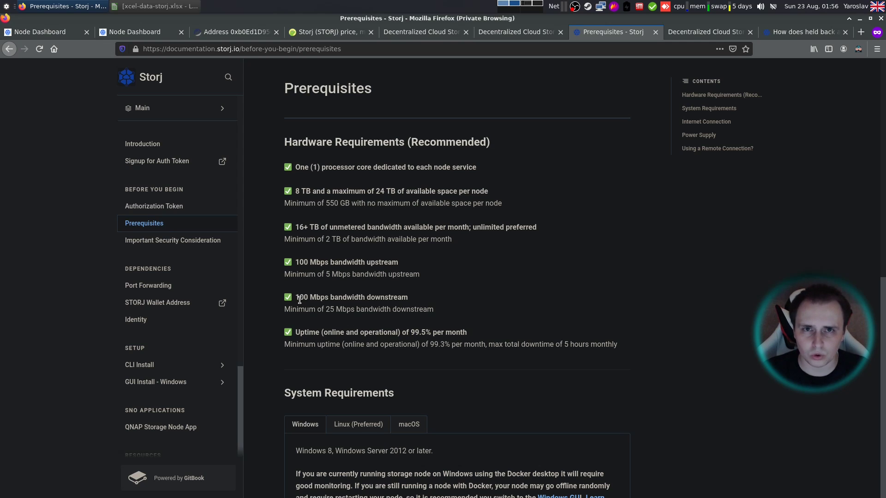
scroll(down, 3)
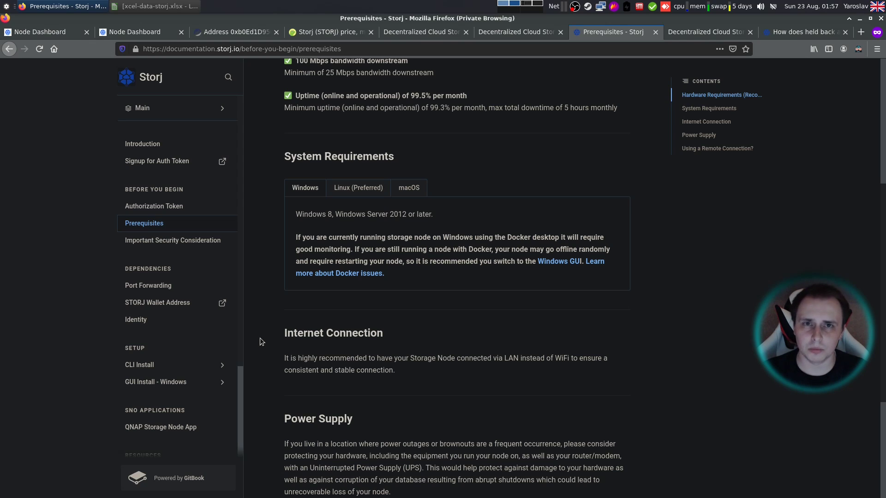
Open the Port Forwarding guide and scroll through its contents
click(148, 285)
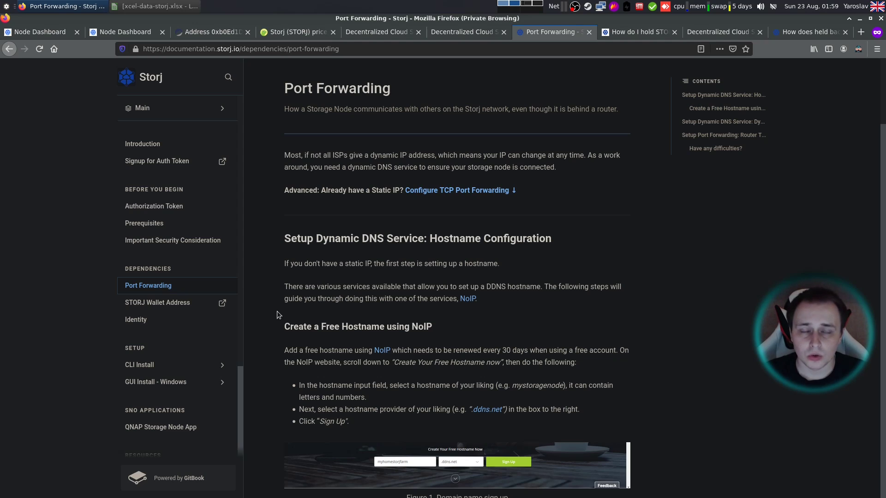
mouse_move(277, 311)
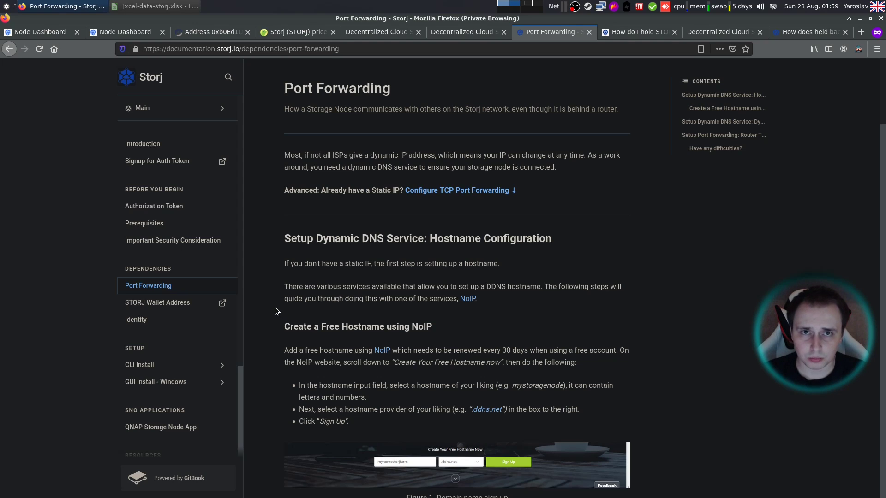
mouse_move(307, 275)
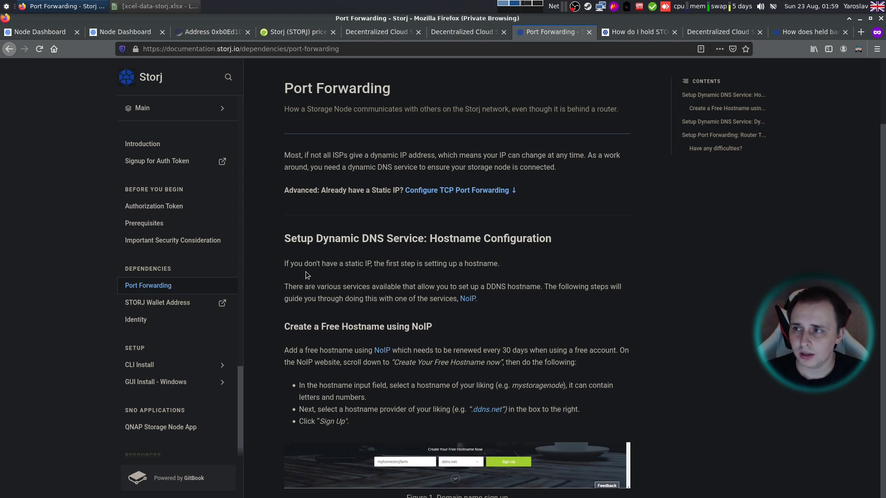
scroll(down, 3)
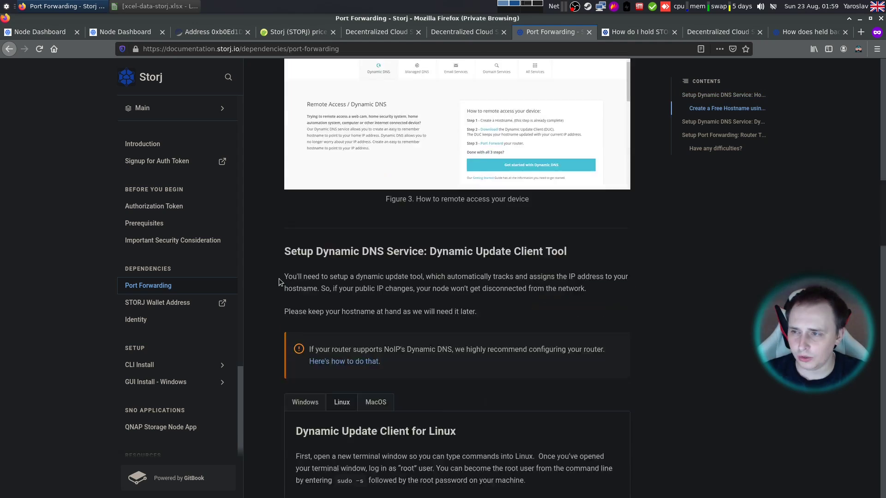
scroll(down, 3)
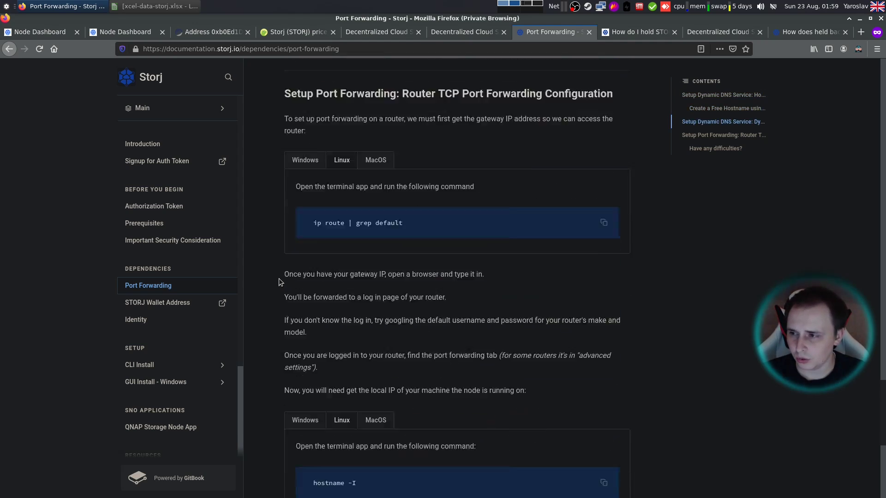
scroll(down, 3)
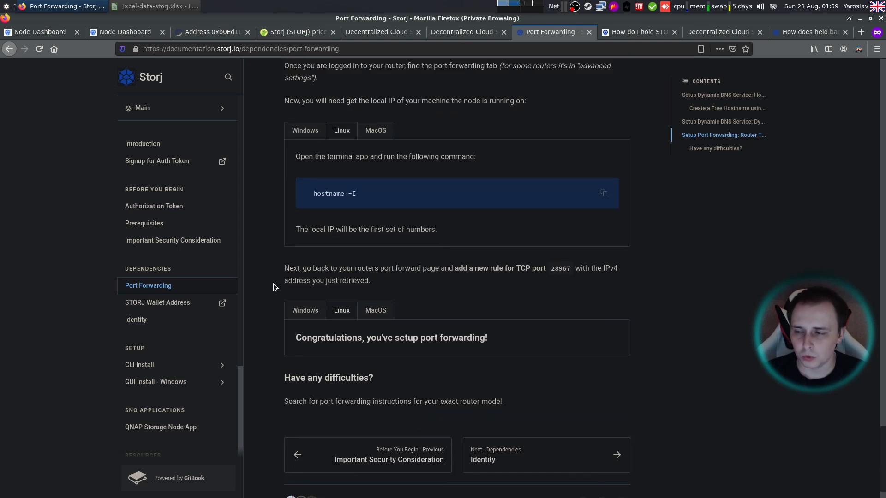
scroll(up, 3)
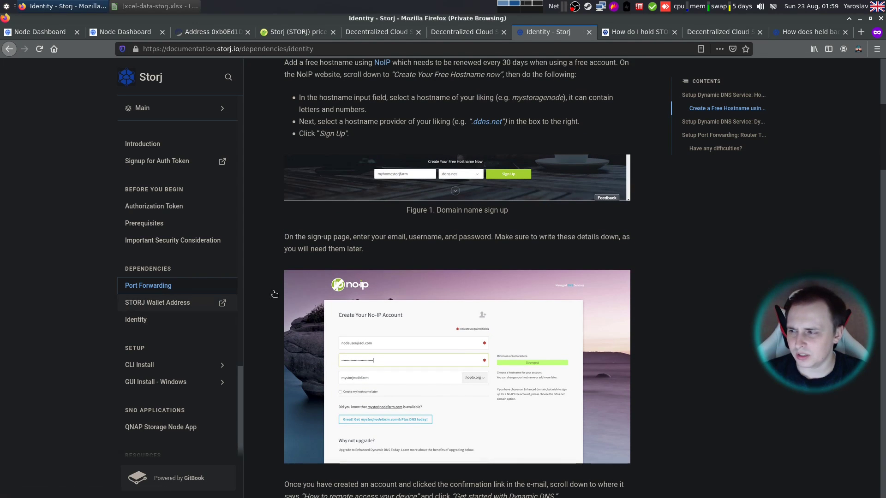
Open the Identity page and scroll down to the 'Confirm the identity' commands
click(135, 319)
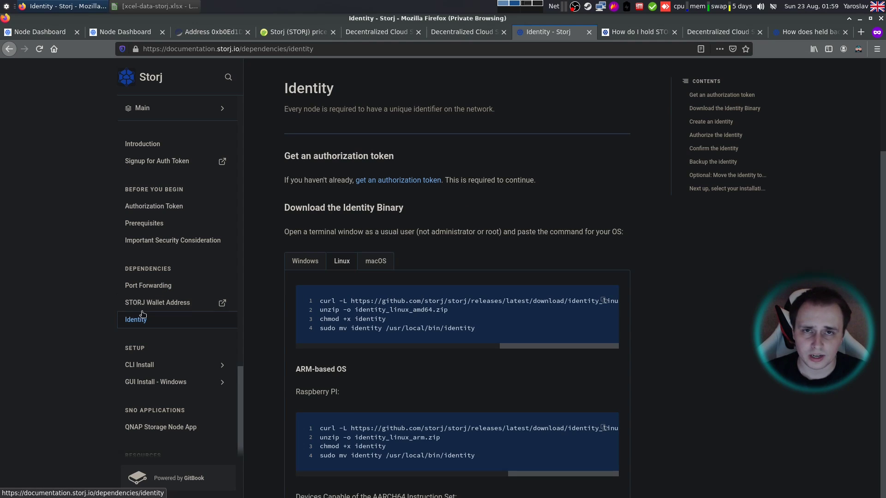
mouse_move(165, 306)
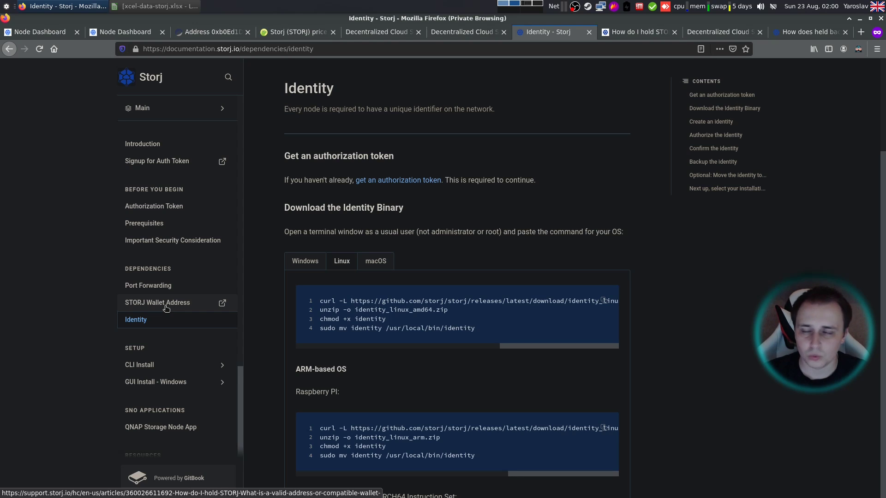
scroll(down, 3)
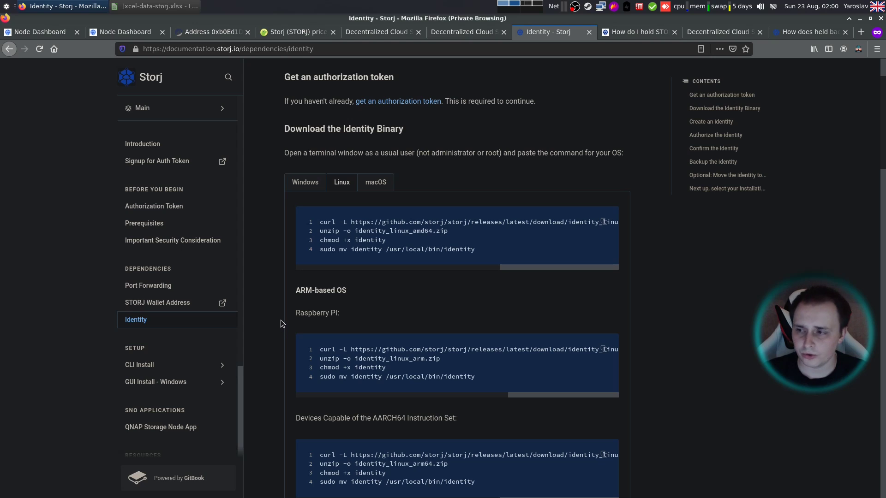
mouse_move(417, 222)
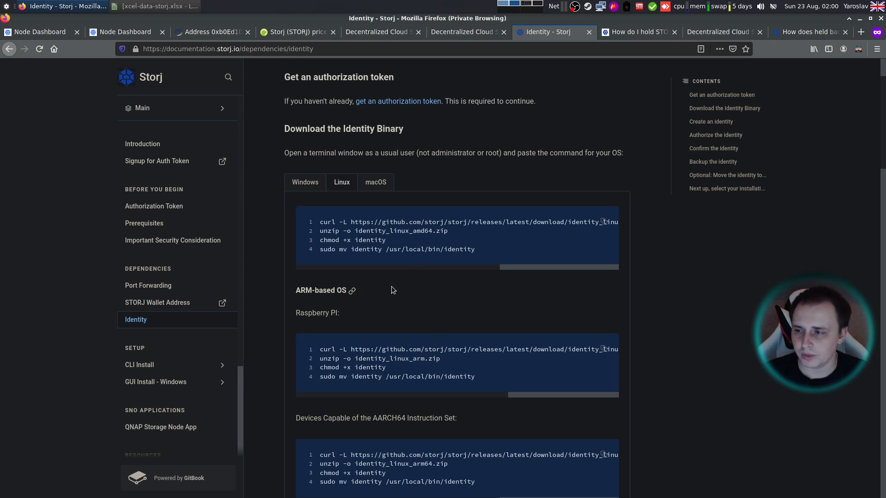
scroll(down, 3)
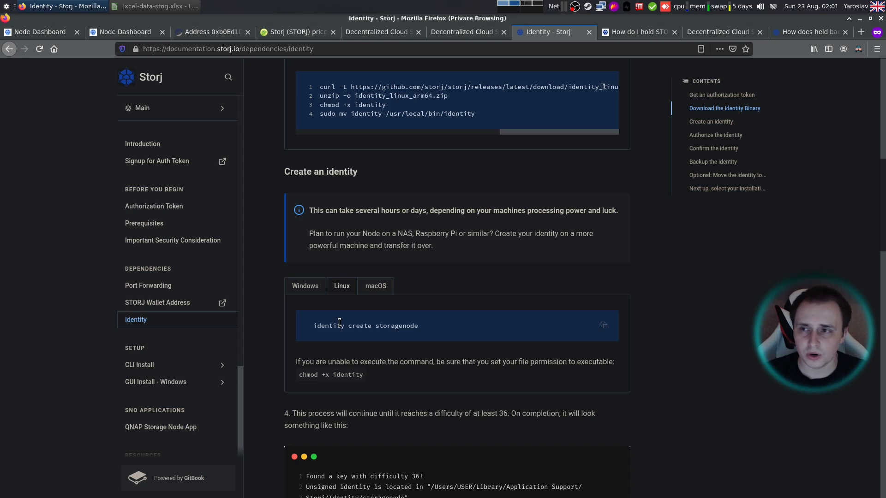
mouse_move(423, 329)
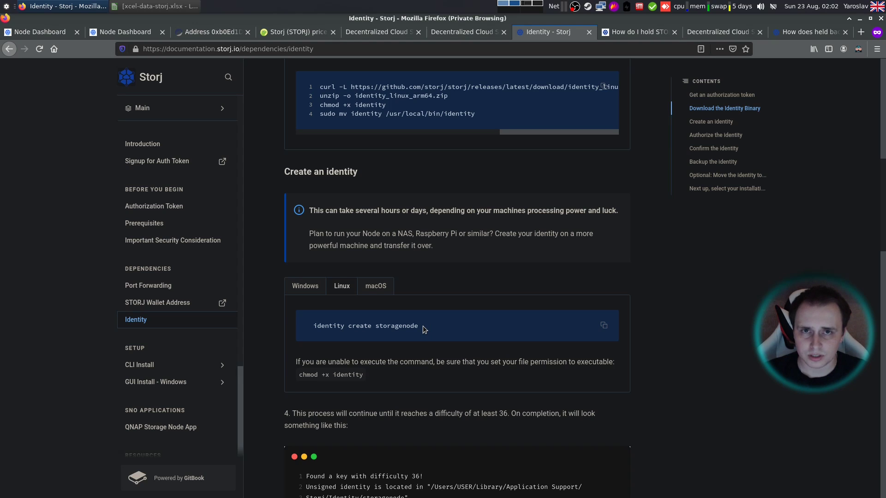
scroll(down, 3)
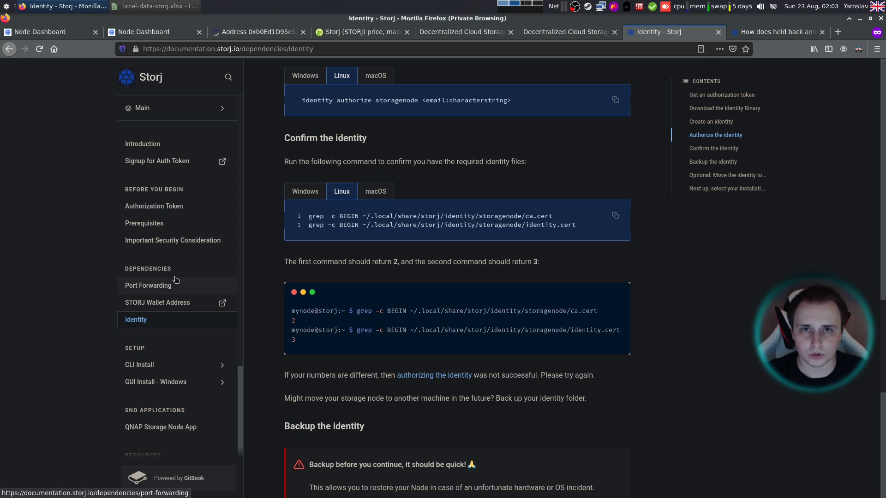
mouse_move(262, 284)
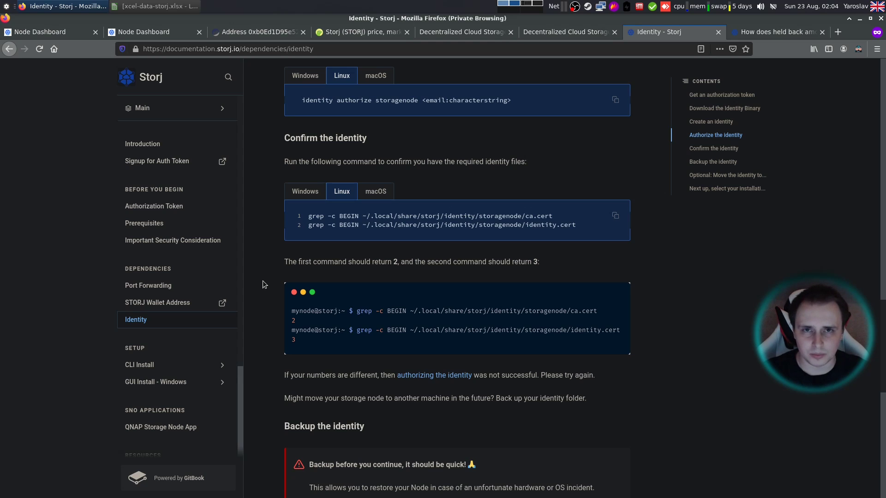
mouse_move(264, 301)
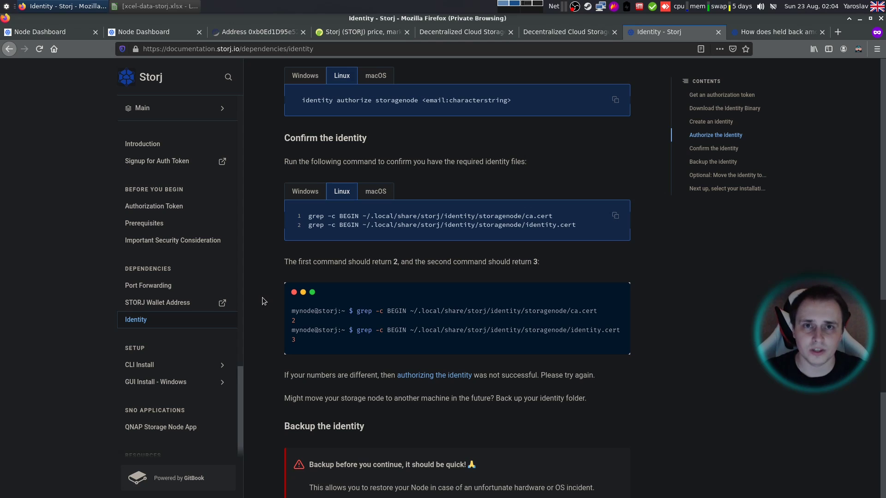
Scroll the node dashboard past bandwidth and disk charts to payout, wallet and held amount
click(39, 32)
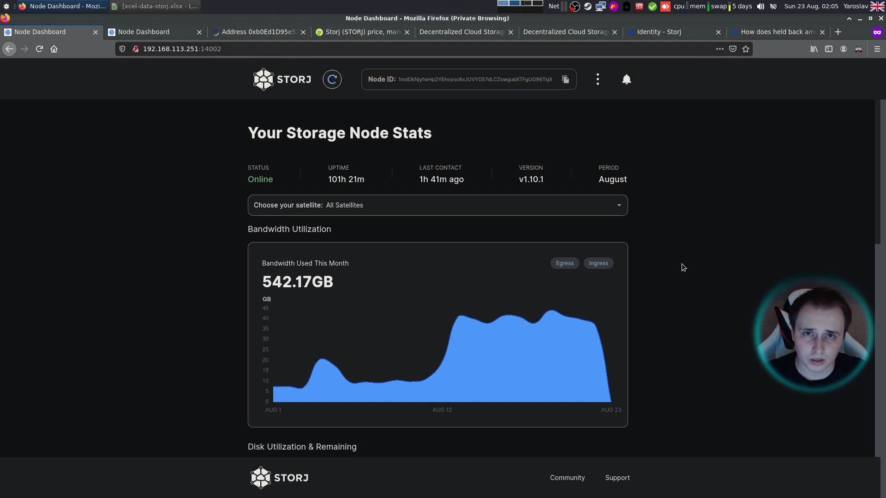
mouse_move(672, 263)
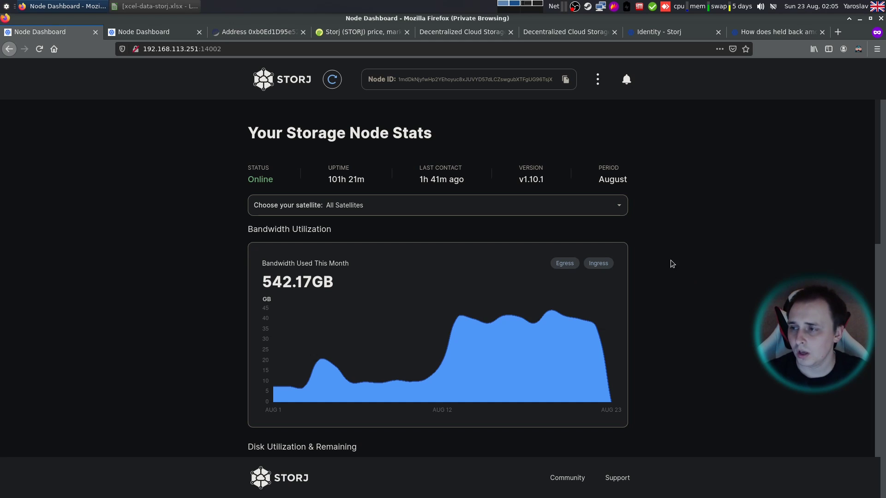
scroll(down, 3)
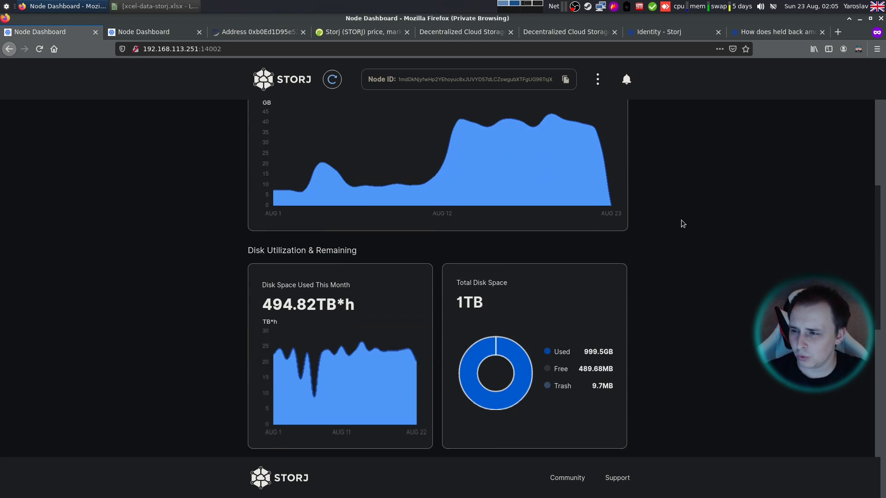
scroll(down, 3)
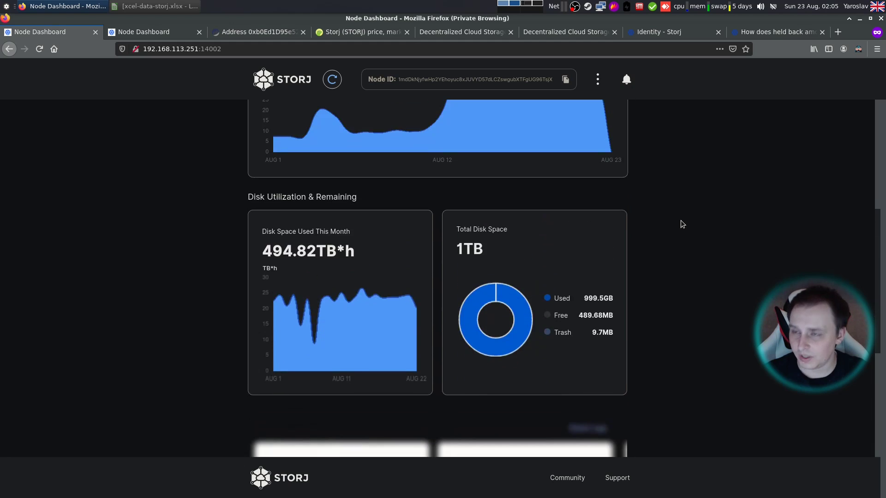
scroll(up, 3)
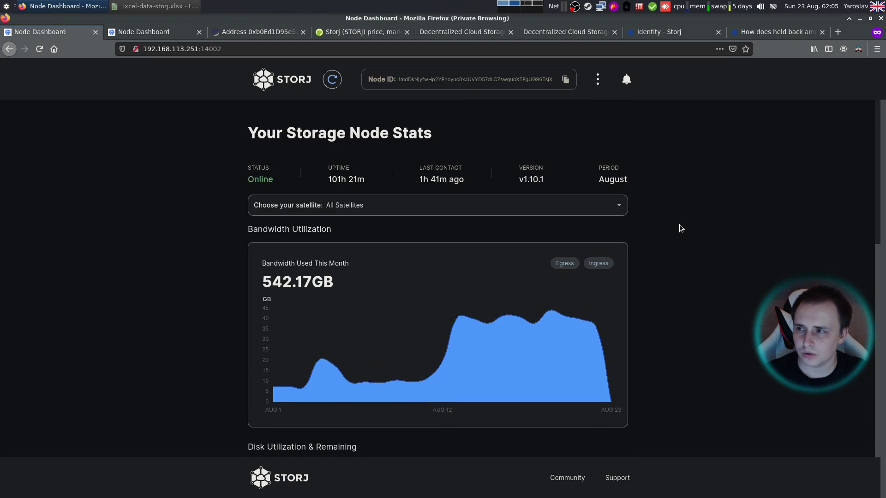
mouse_move(658, 252)
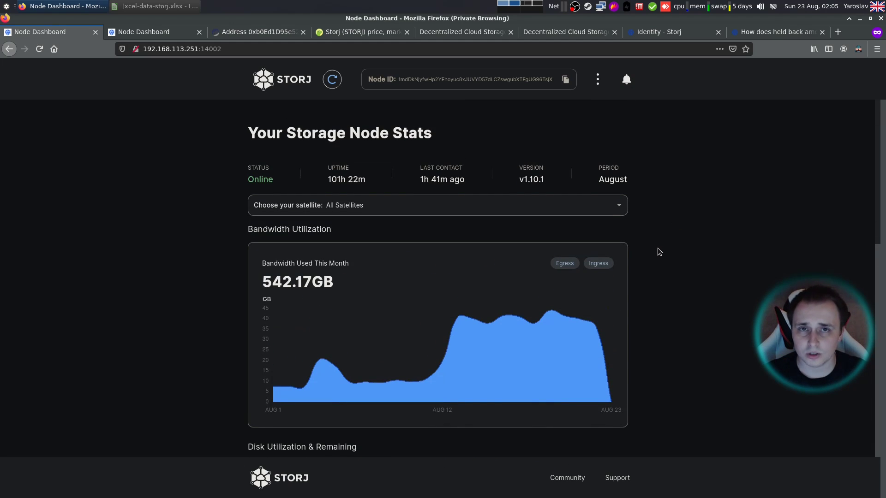
scroll(down, 3)
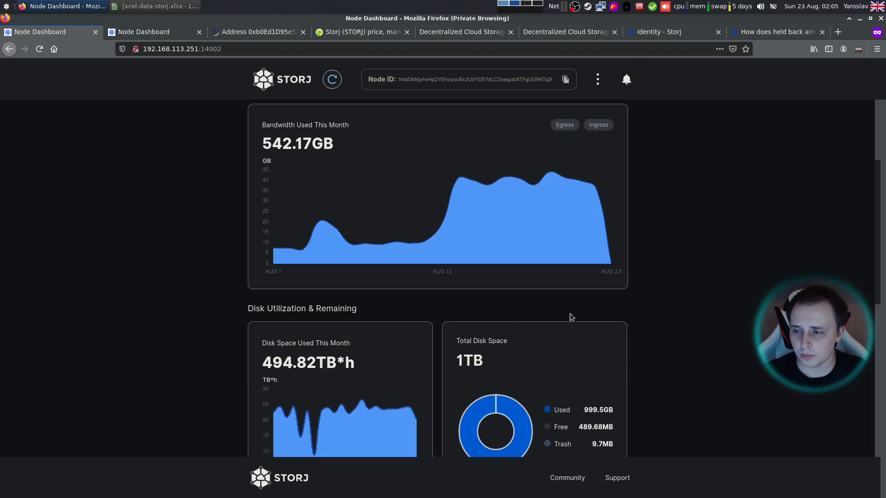
mouse_move(652, 210)
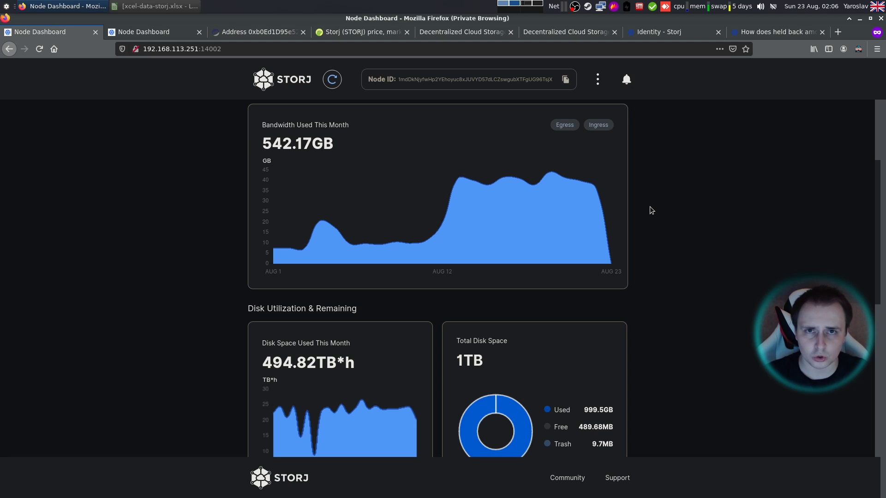
scroll(down, 3)
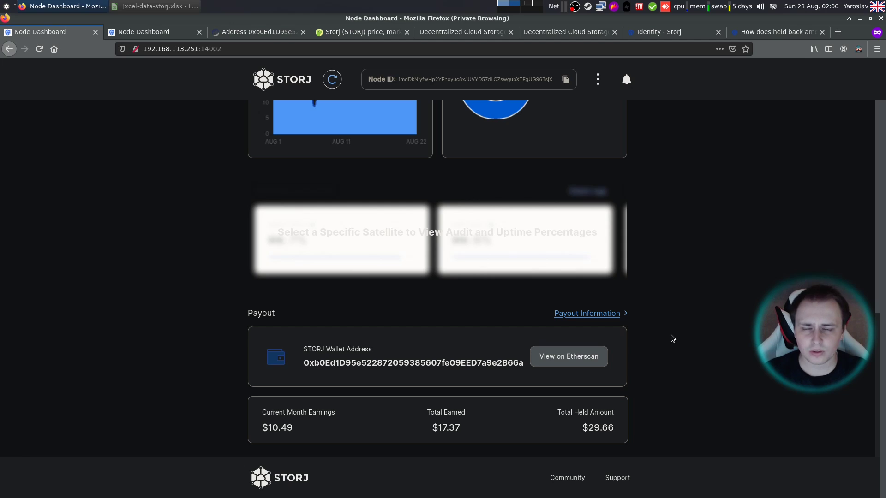
double_click(597, 428)
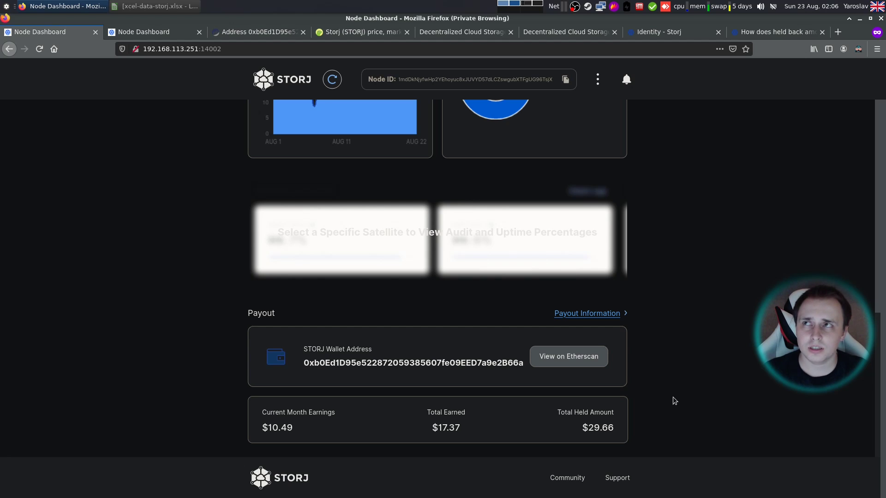
mouse_move(670, 398)
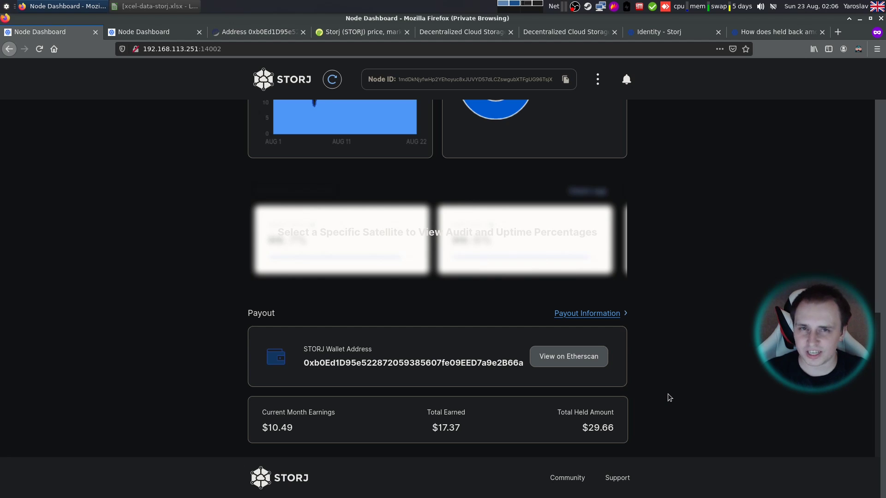
click(463, 32)
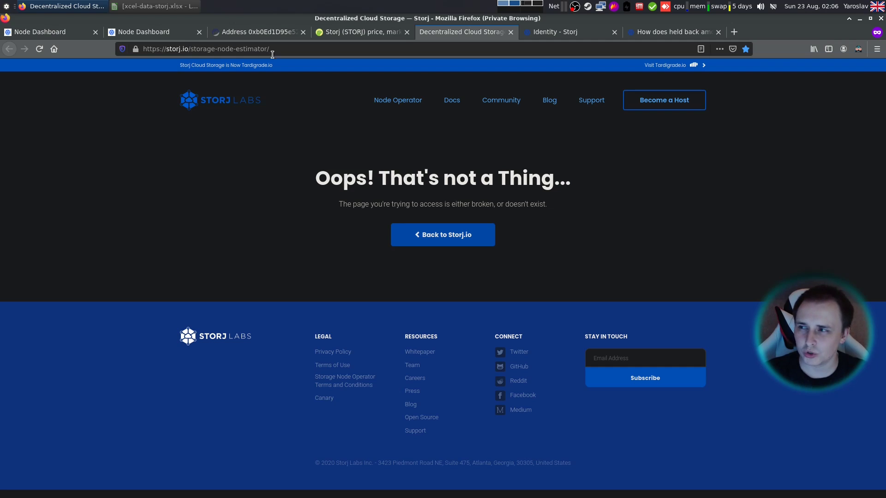
mouse_move(266, 168)
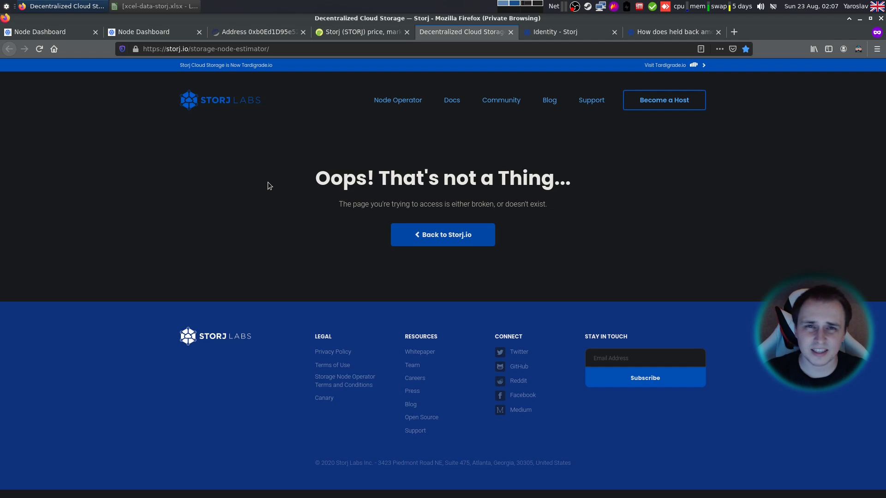
mouse_move(275, 184)
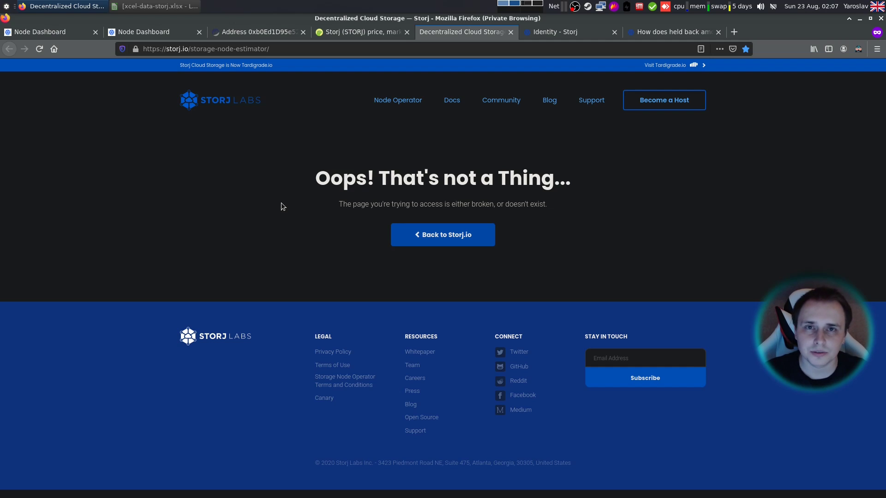
mouse_move(570, 211)
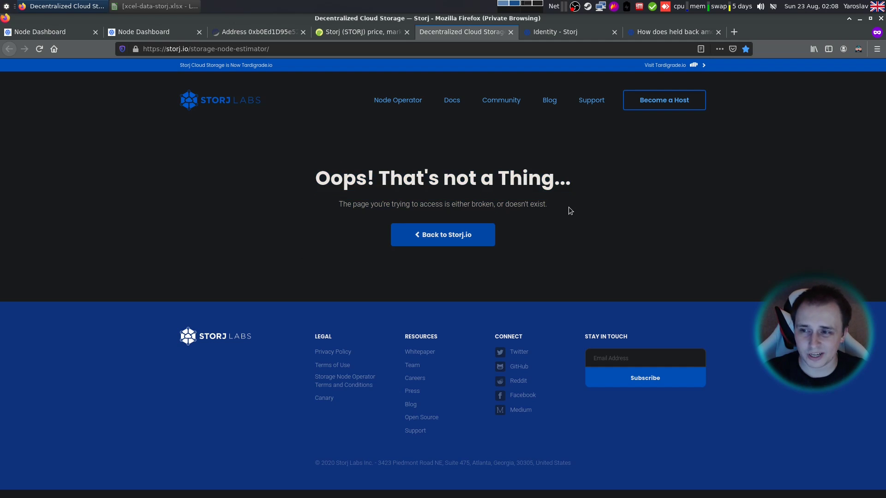
mouse_move(309, 247)
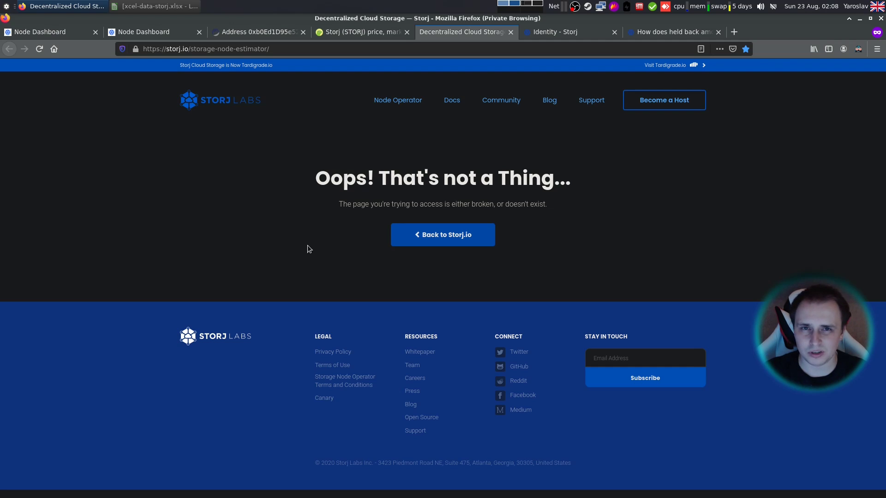
mouse_move(303, 247)
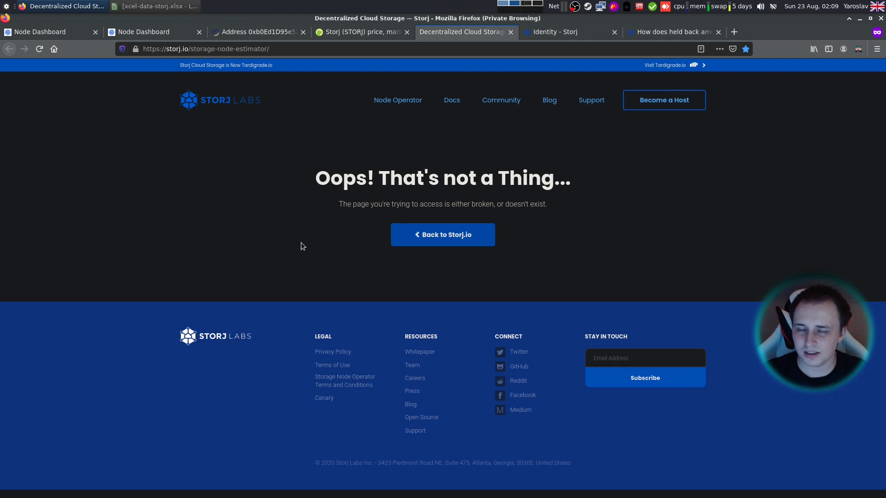
mouse_move(331, 249)
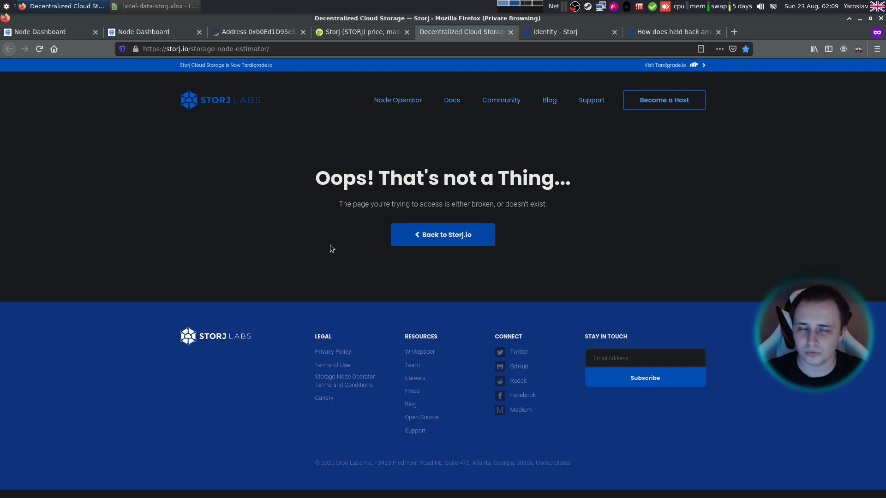
mouse_move(145, 136)
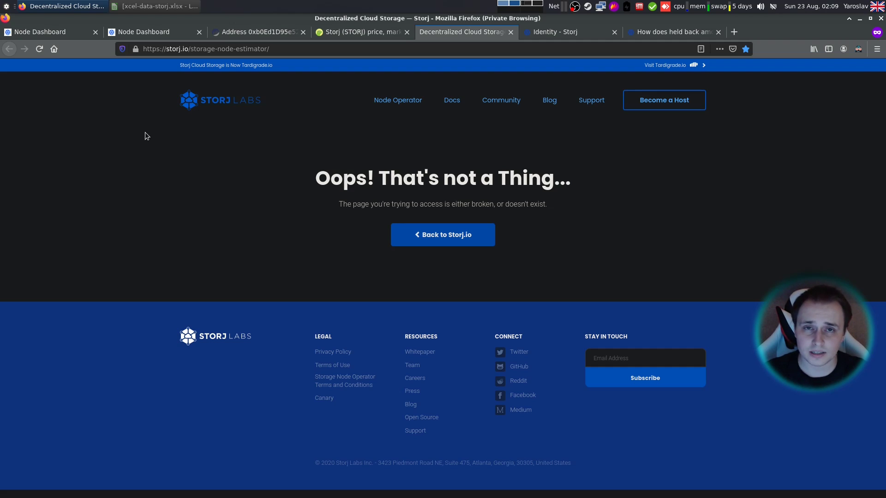
mouse_move(151, 94)
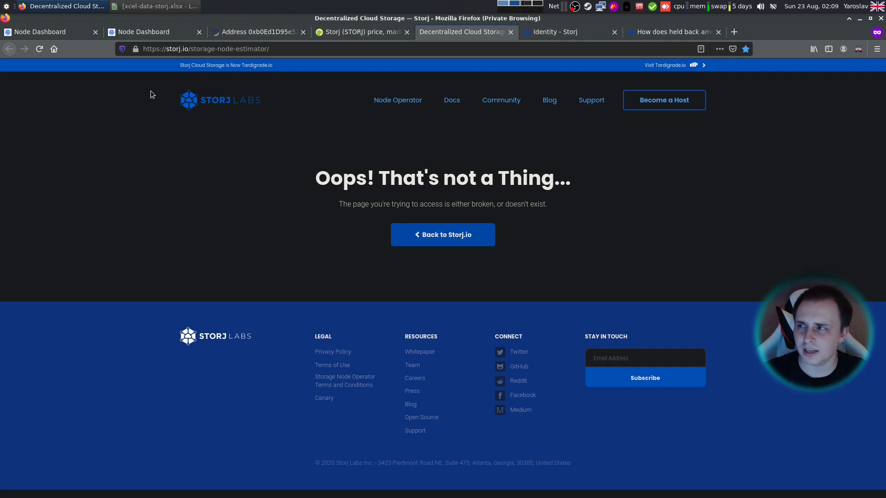
Recheck the second node's payout totals, then switch to xcel-data-storj.xlsx in Calc
click(143, 32)
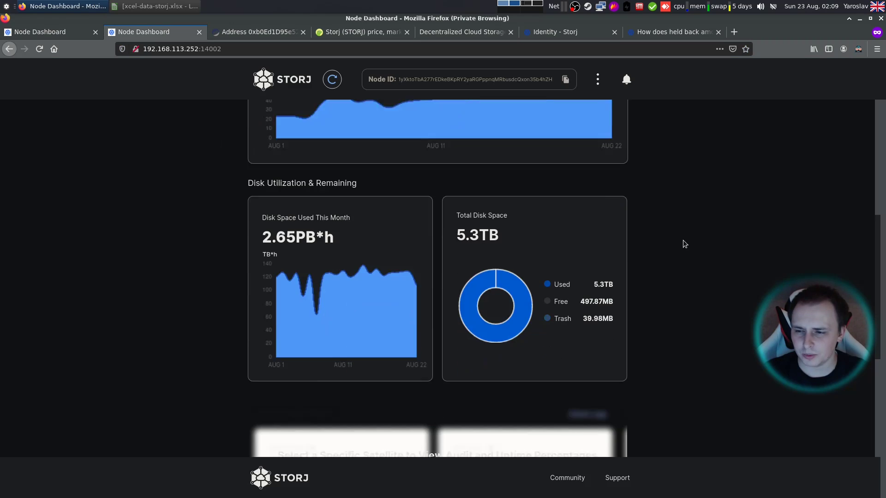
scroll(down, 3)
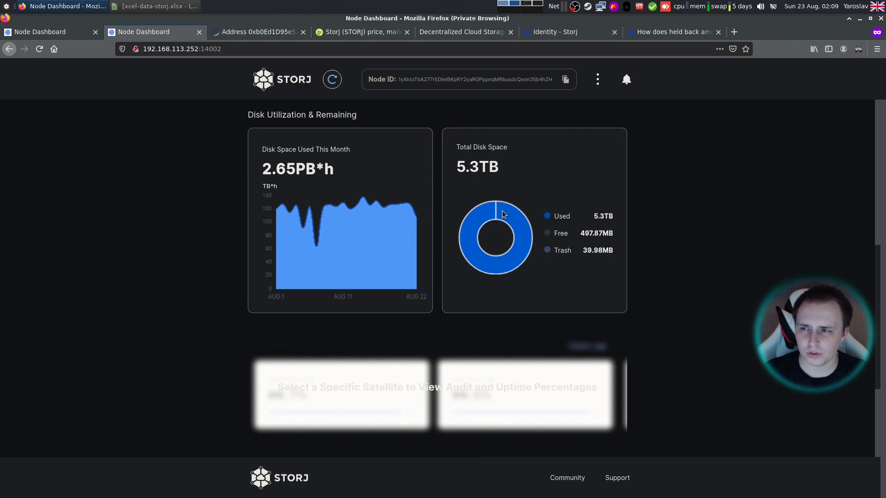
scroll(up, 3)
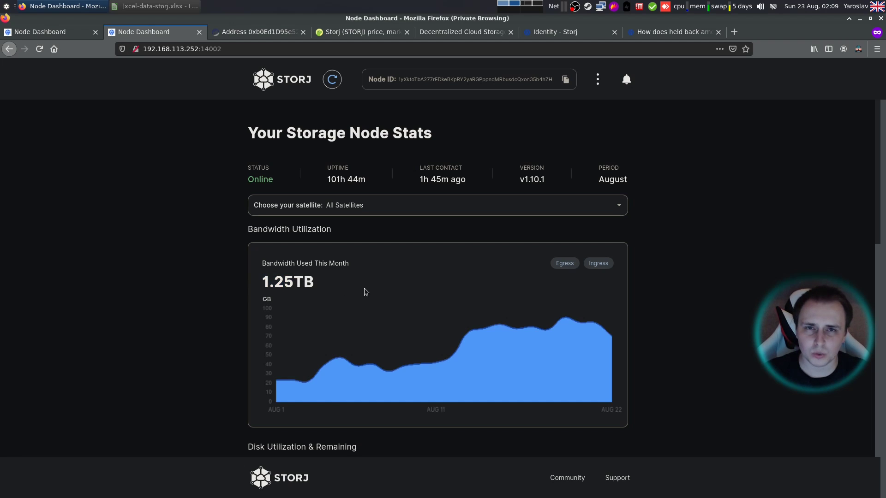
mouse_move(642, 294)
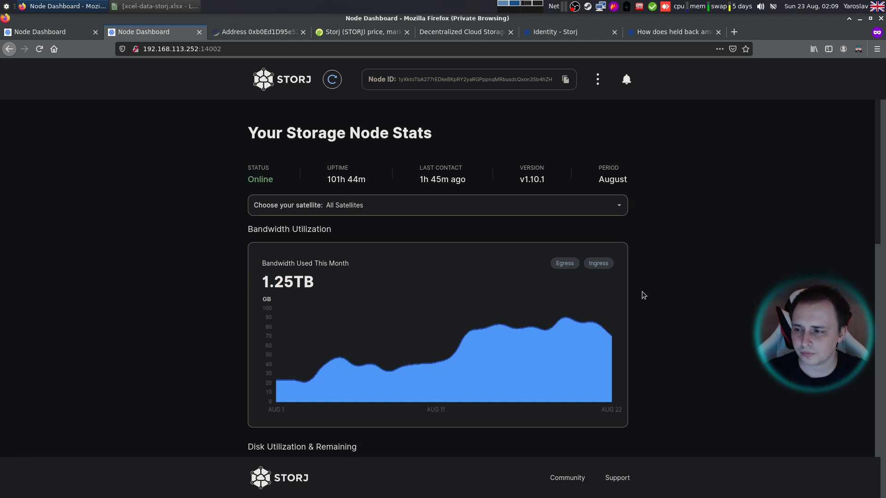
scroll(down, 3)
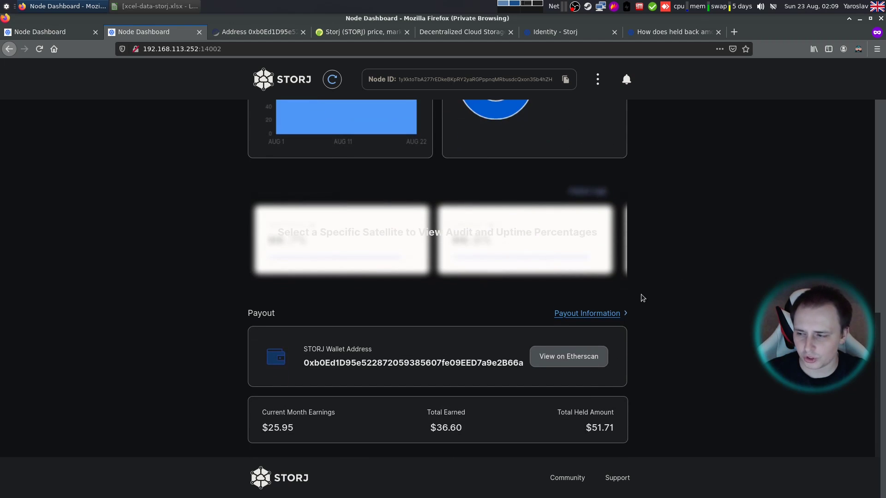
double_click(273, 428)
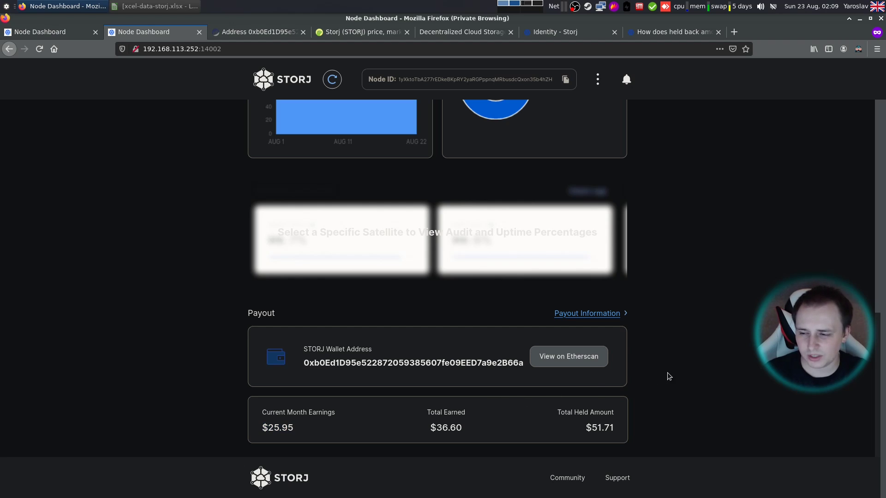
scroll(up, 3)
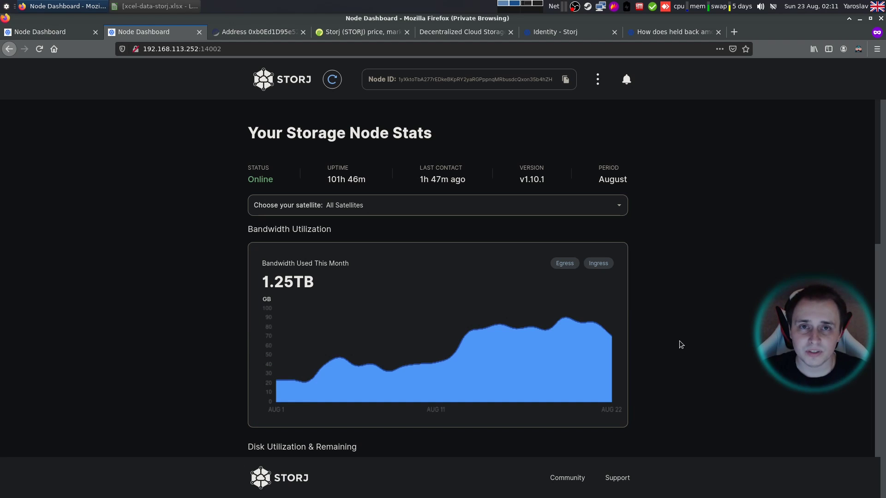
mouse_move(677, 342)
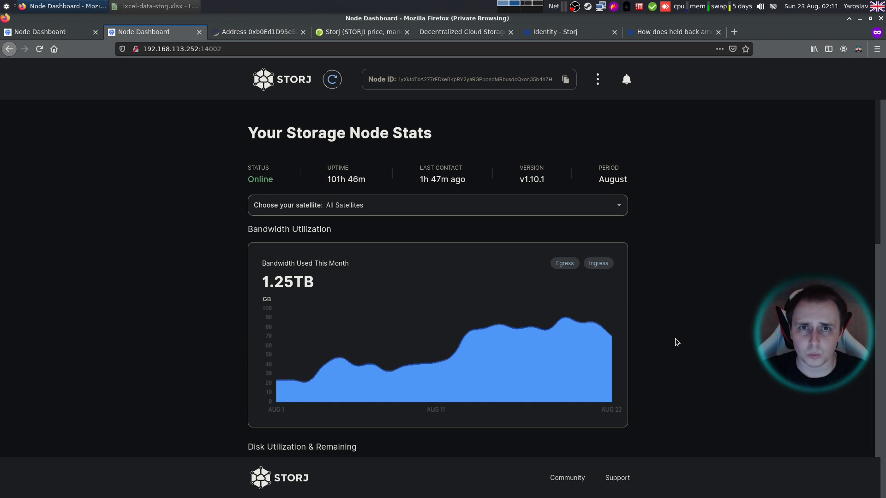
mouse_move(668, 339)
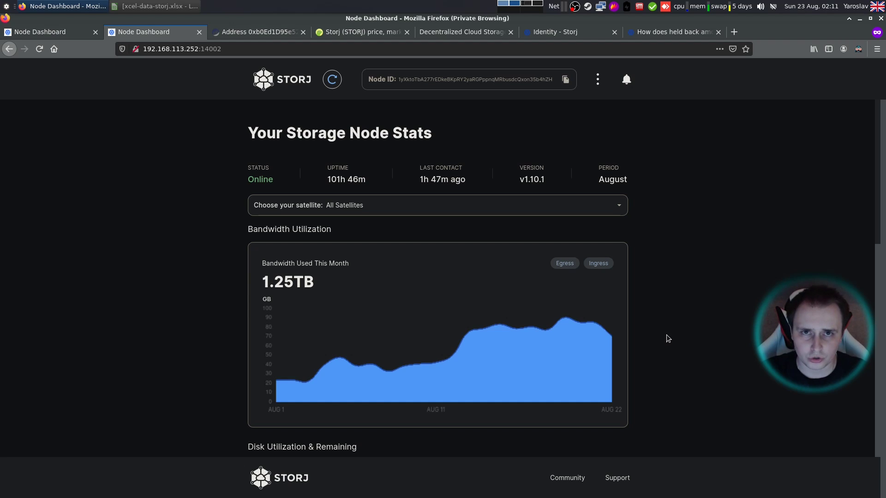
click(153, 6)
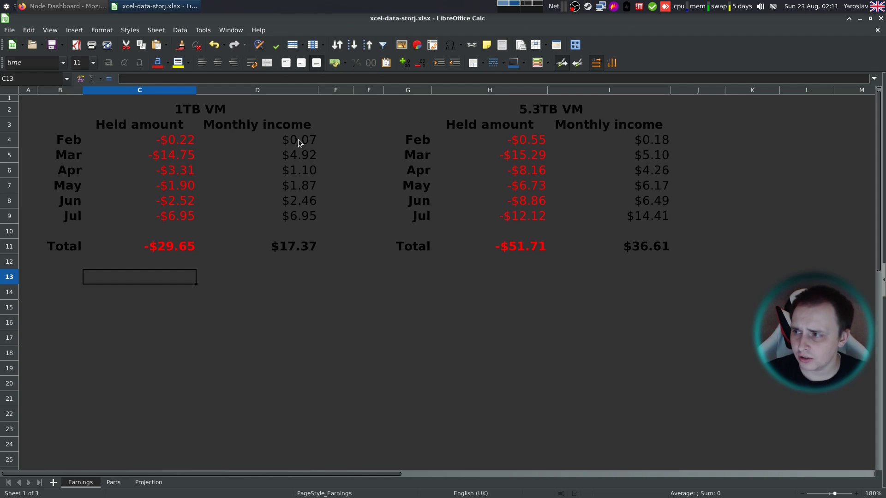
mouse_move(299, 235)
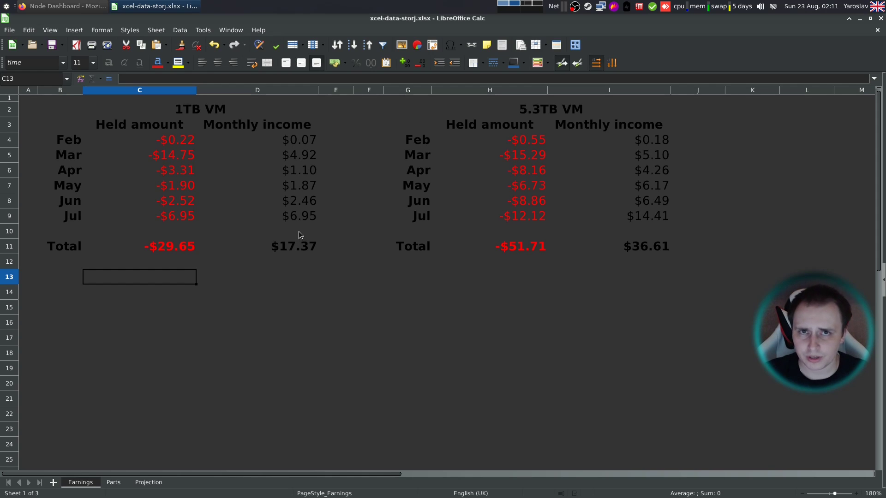
mouse_move(299, 239)
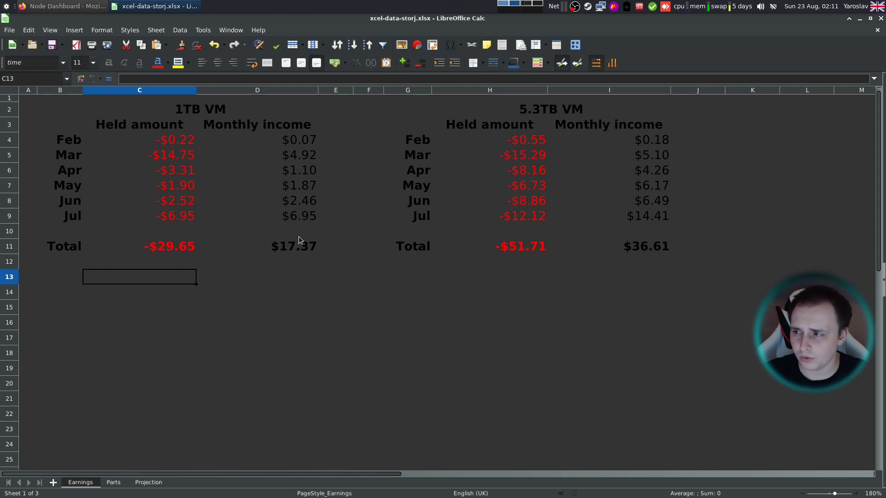
click(257, 322)
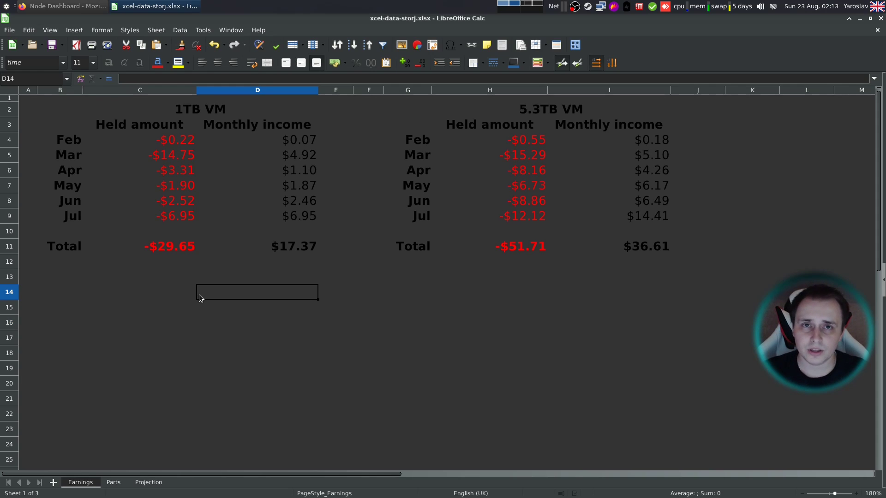
mouse_move(237, 284)
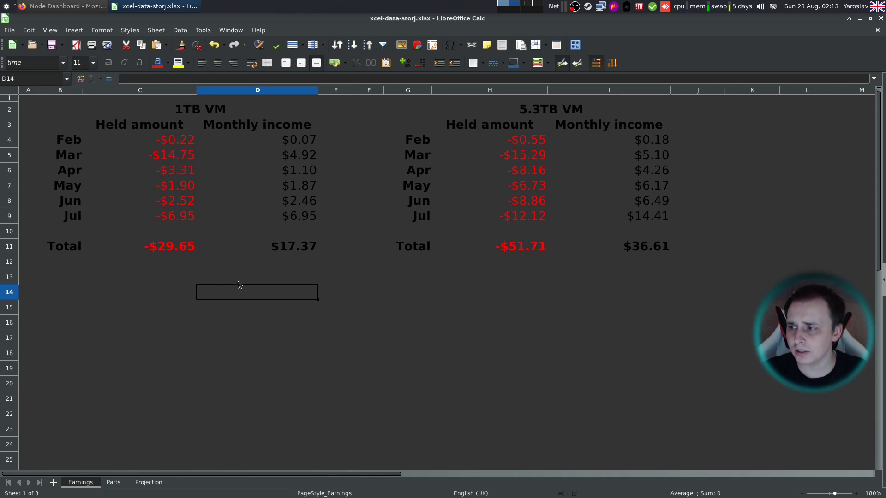
mouse_move(252, 280)
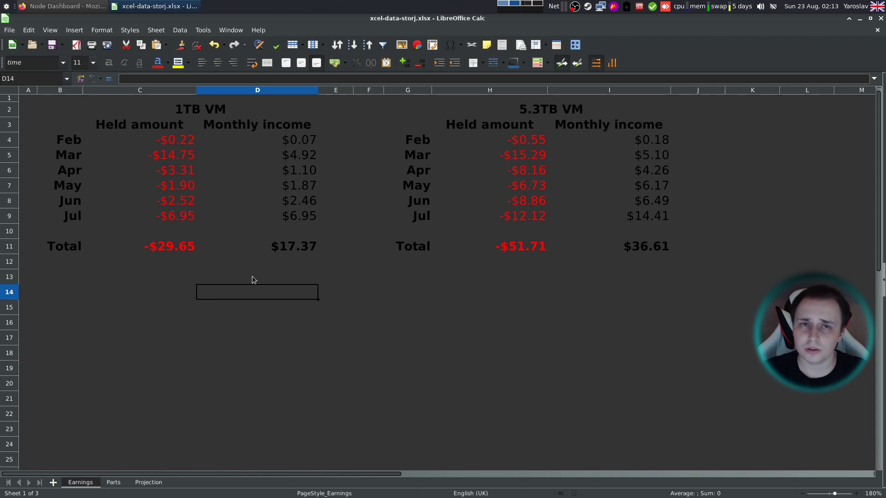
click(257, 140)
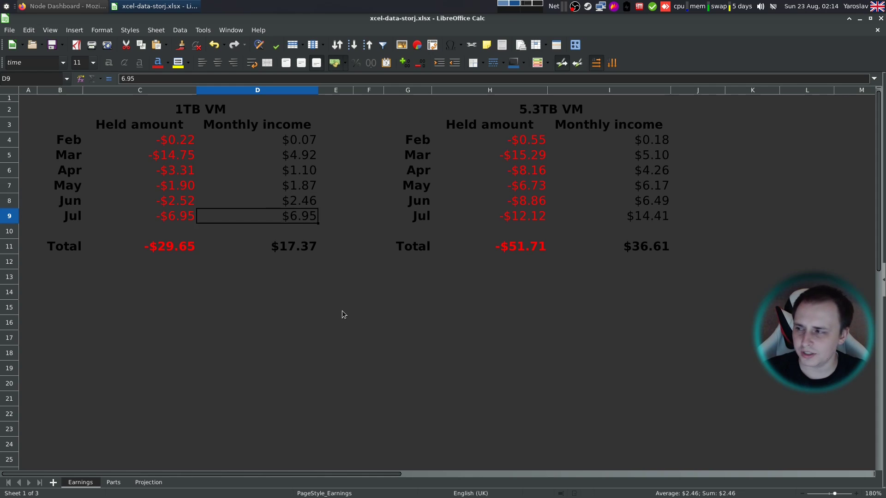
mouse_move(236, 185)
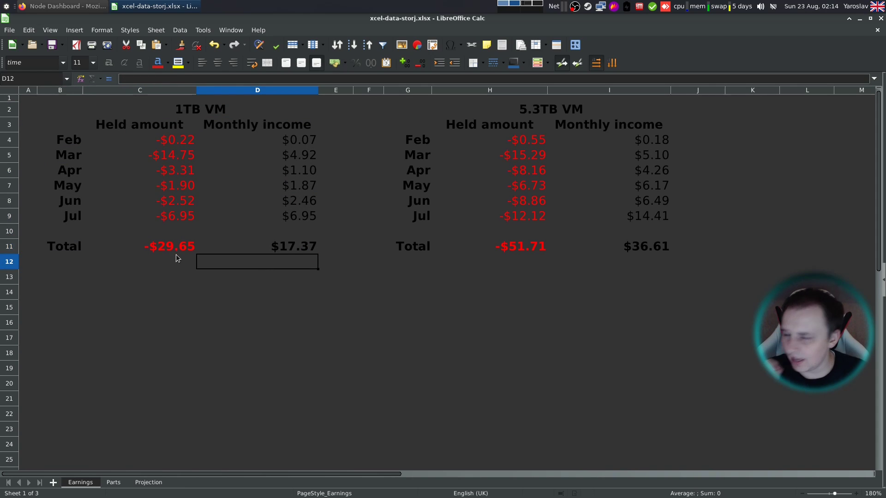
click(139, 246)
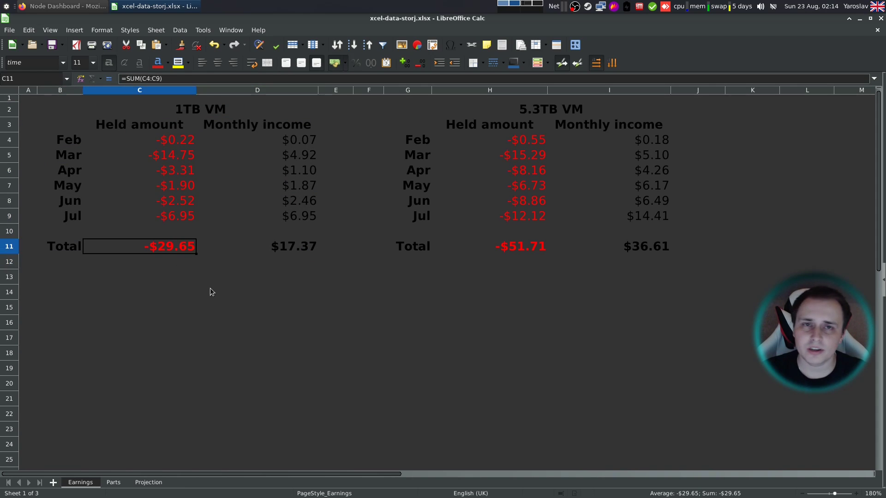
click(256, 292)
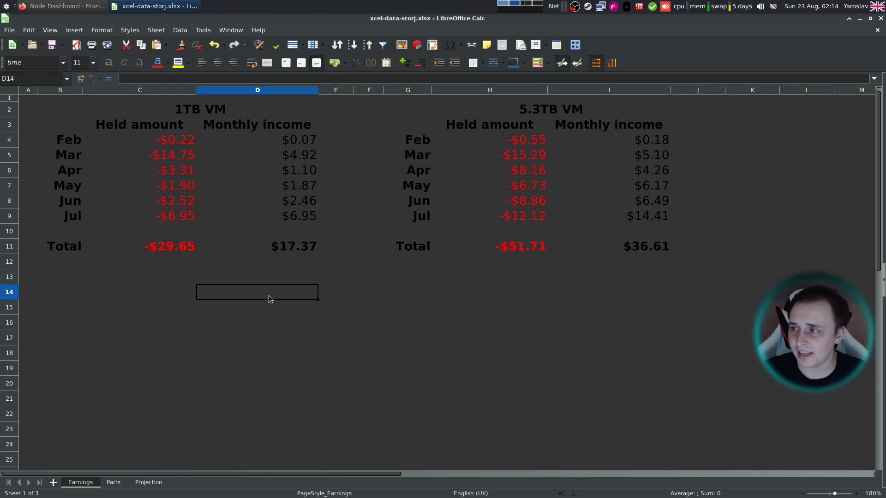
mouse_move(460, 247)
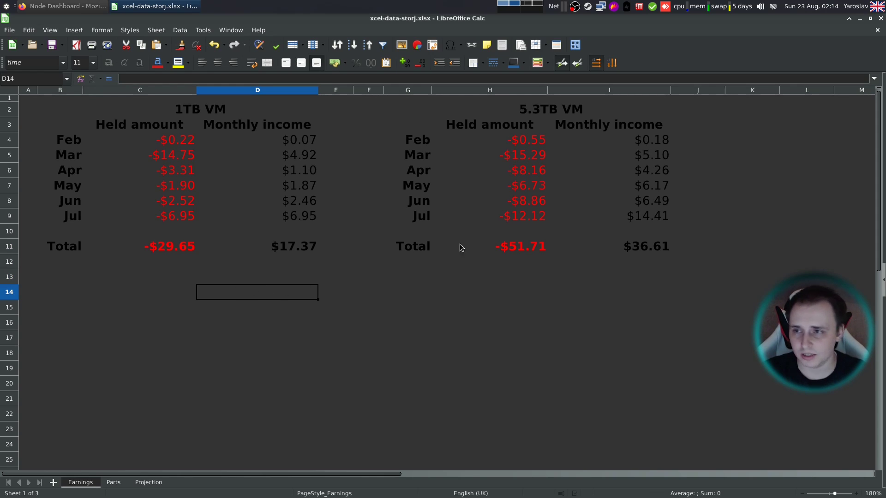
click(608, 292)
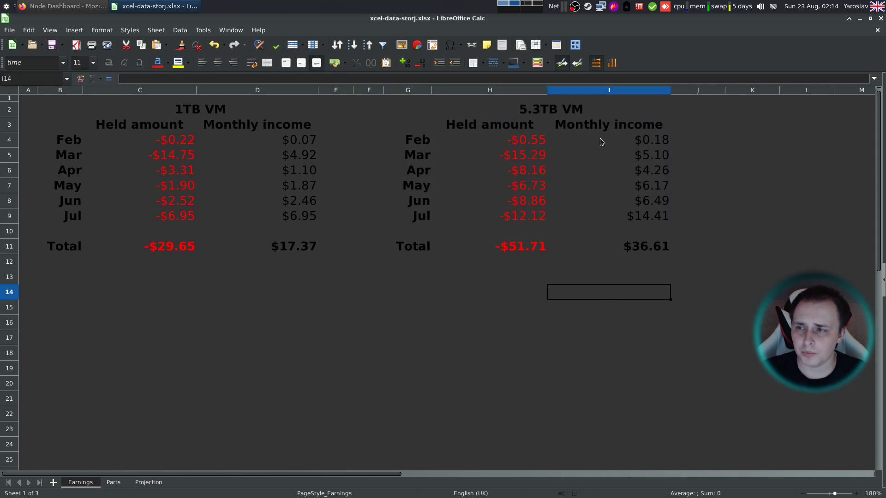
mouse_move(400, 149)
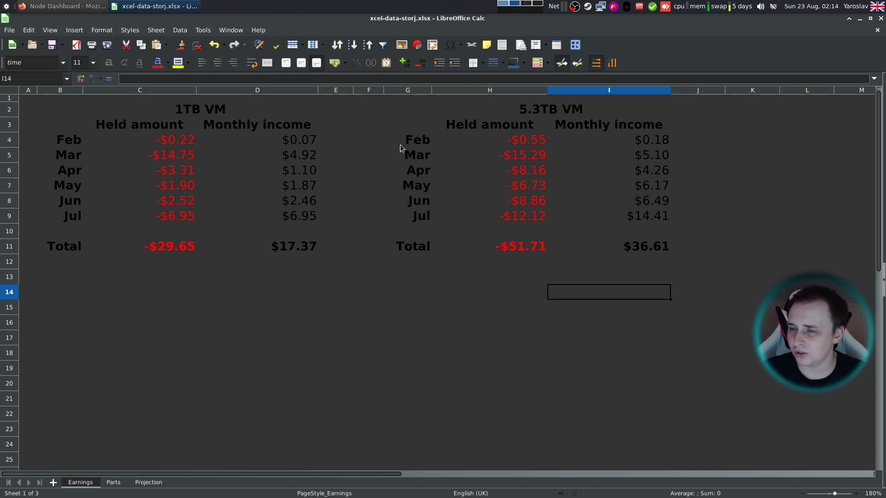
mouse_move(596, 337)
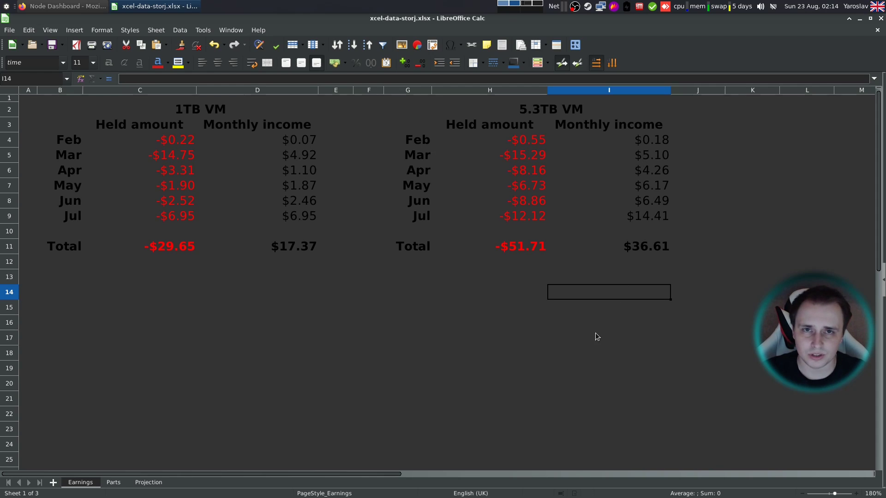
mouse_move(620, 312)
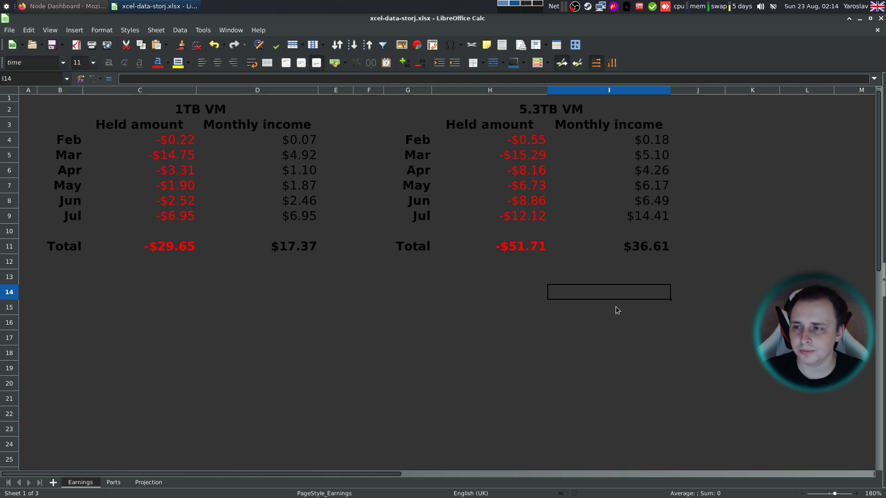
click(608, 155)
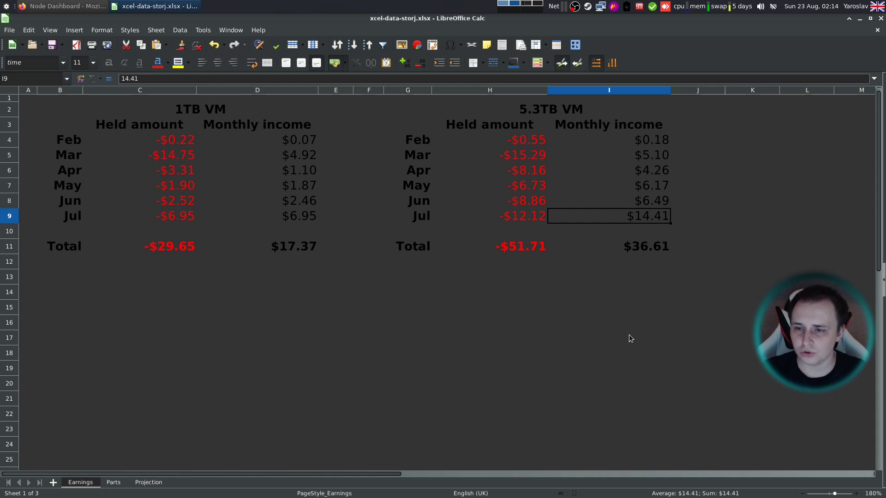
mouse_move(610, 304)
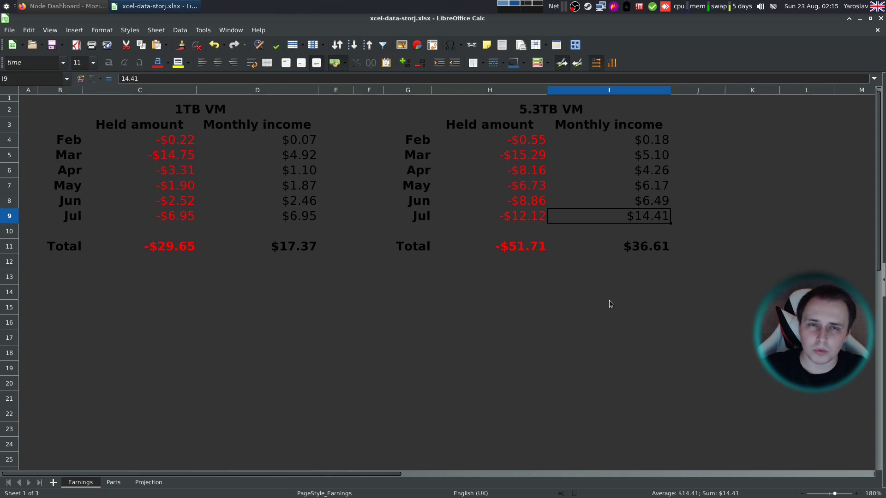
click(608, 246)
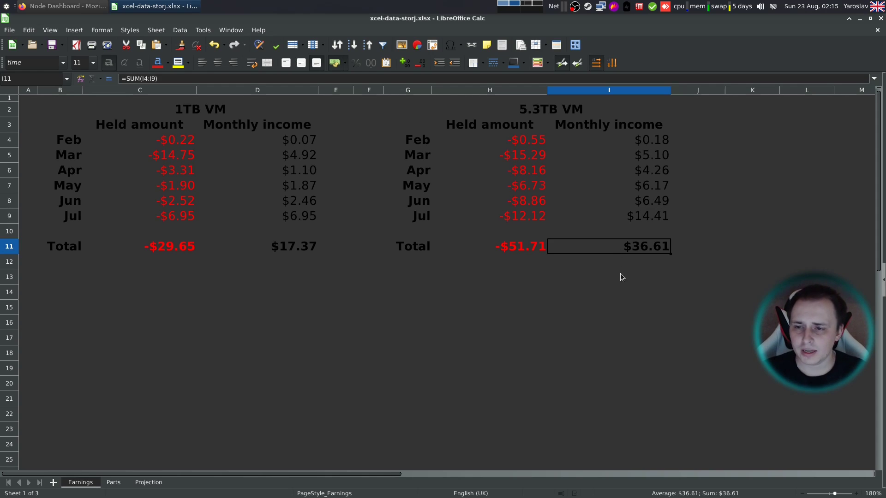
mouse_move(625, 284)
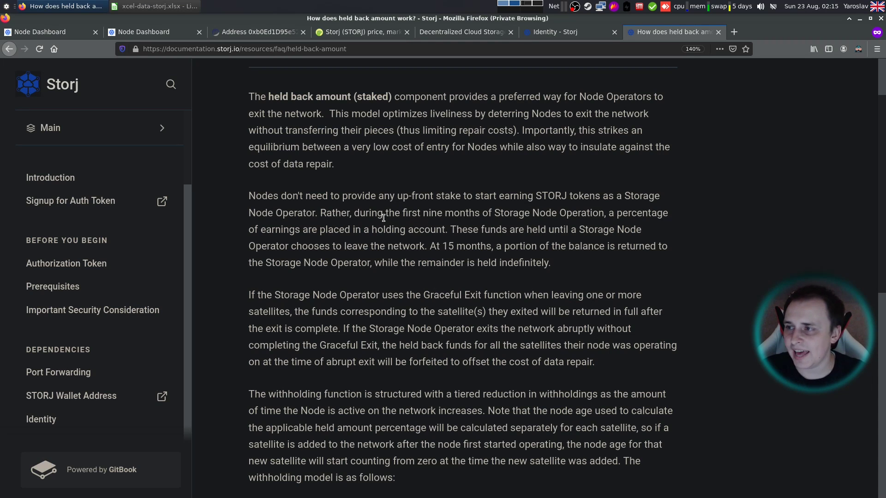
Scroll the held-back FAQ to the Months 1-3 through Month 15 withholding list
scroll(down, 3)
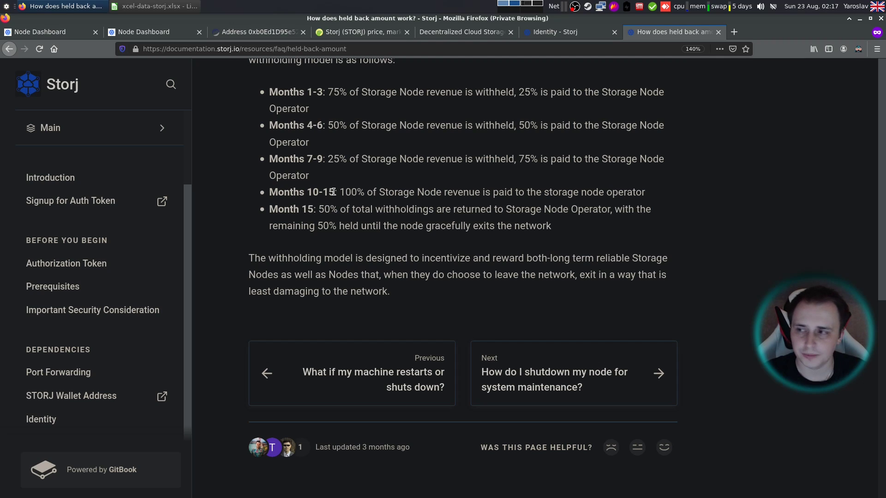
mouse_move(524, 108)
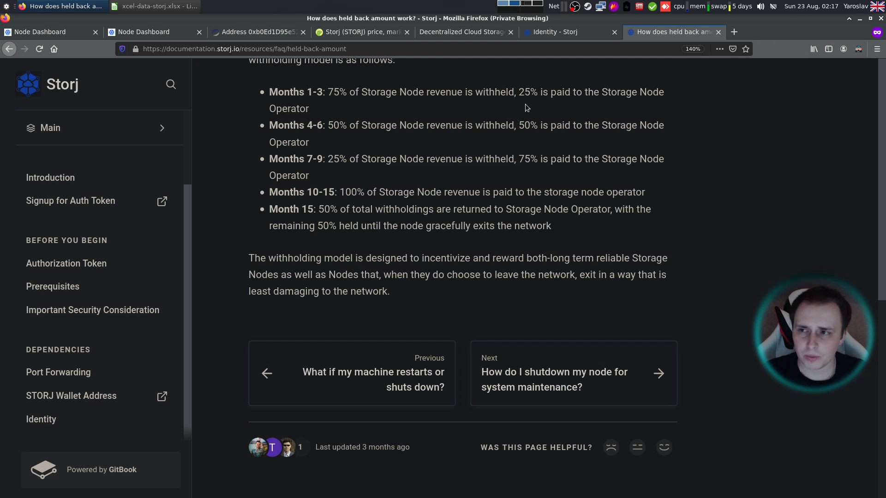
mouse_move(592, 93)
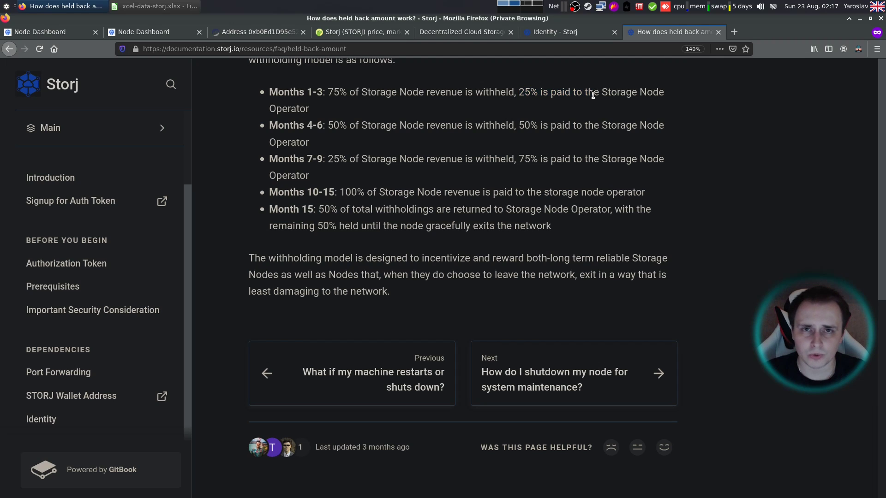
mouse_move(320, 148)
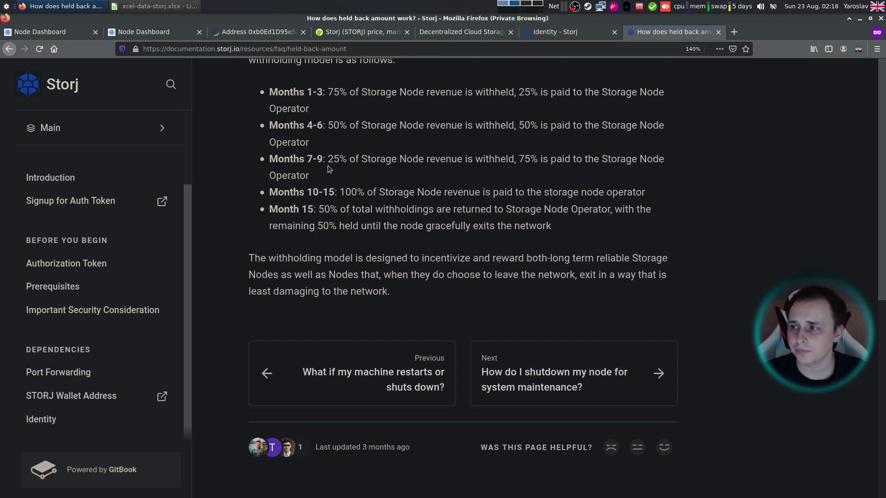
double_click(313, 159)
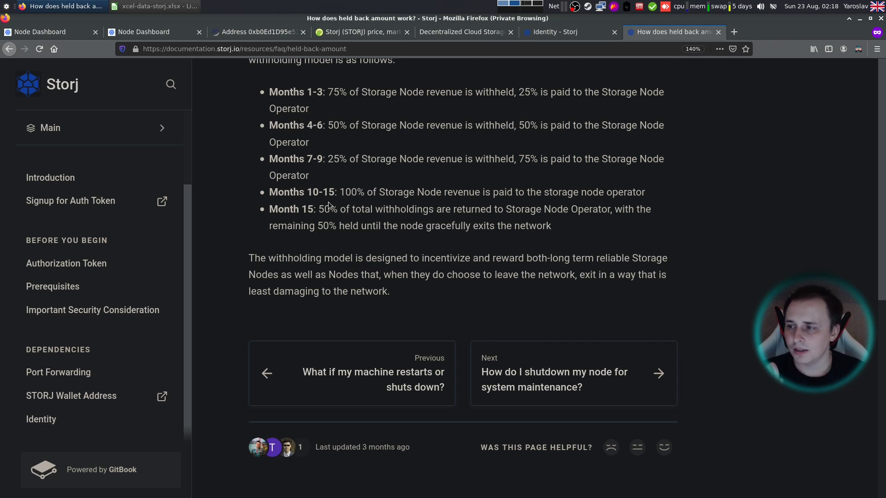
double_click(319, 192)
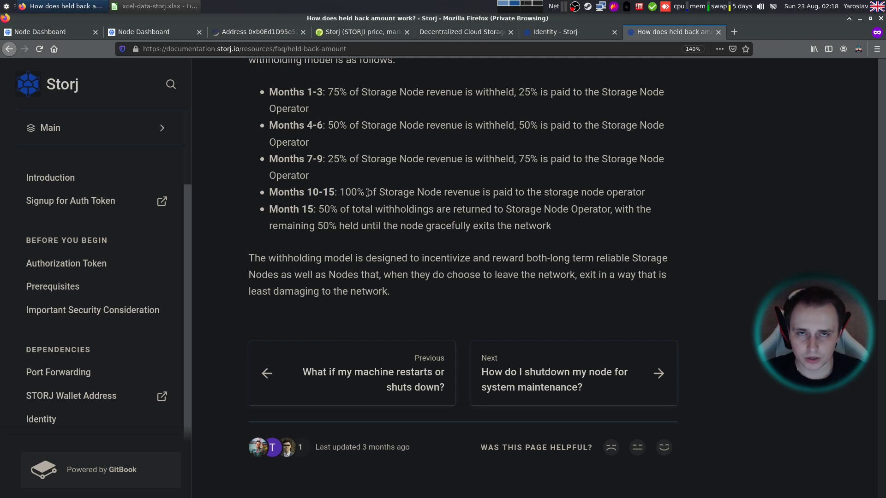
mouse_move(372, 226)
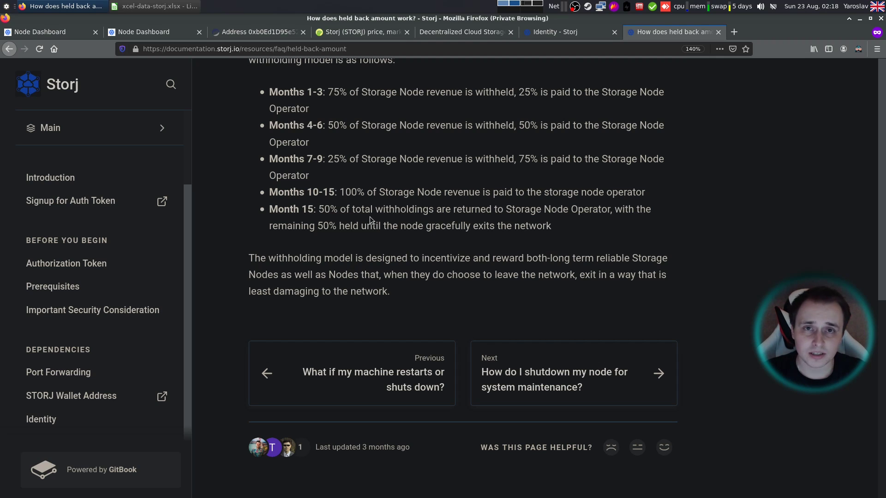
click(152, 6)
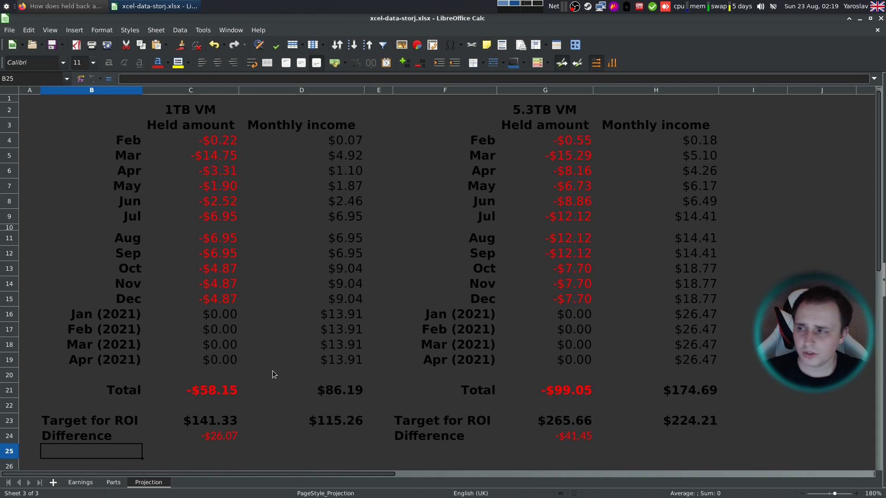
mouse_move(301, 355)
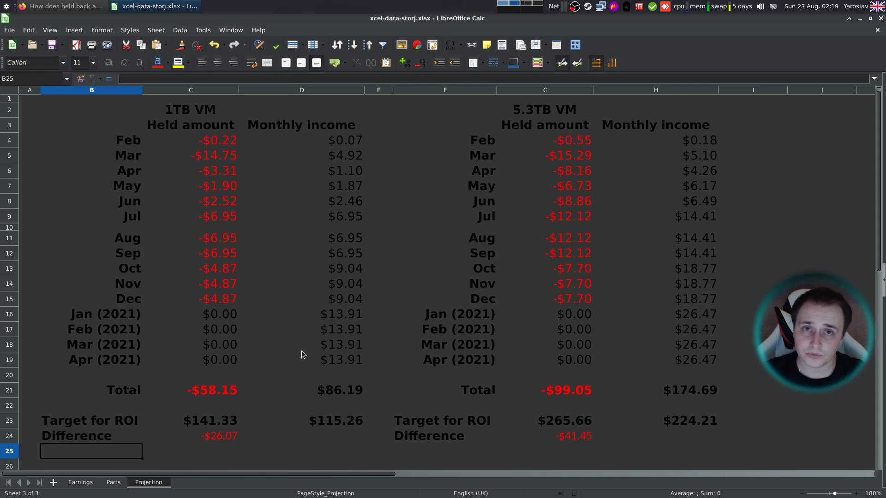
mouse_move(175, 115)
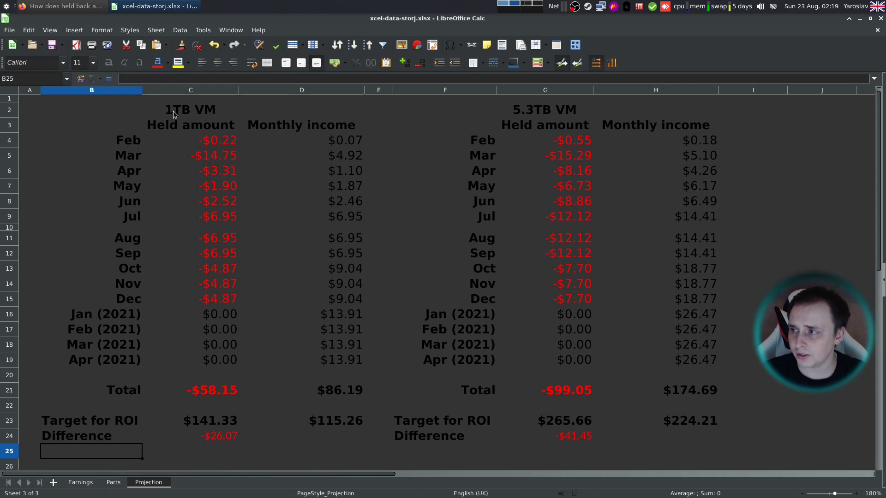
click(543, 109)
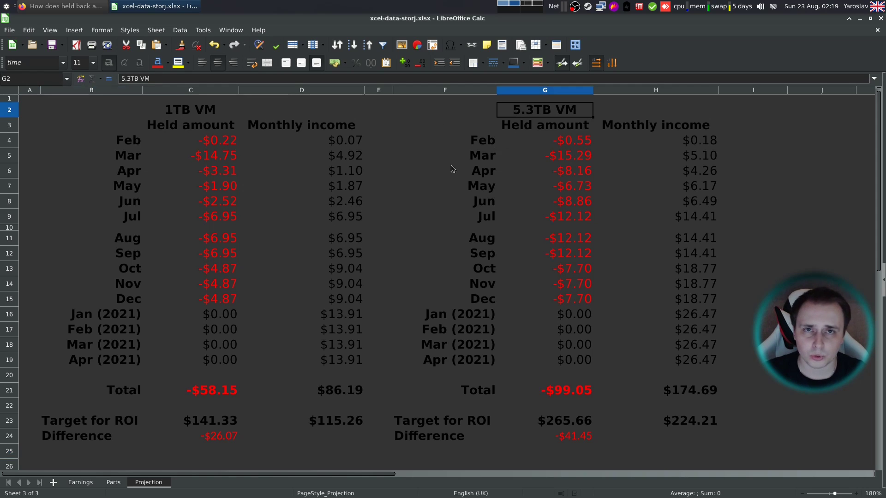
click(344, 216)
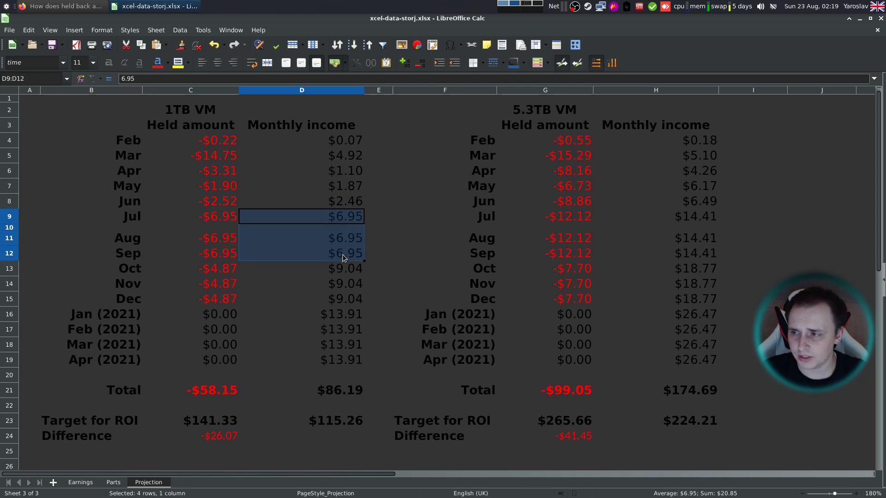
click(301, 253)
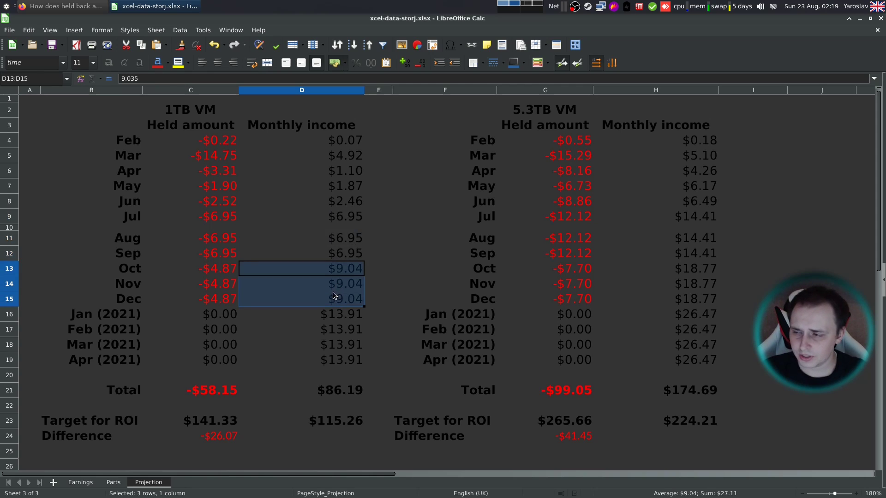
click(301, 268)
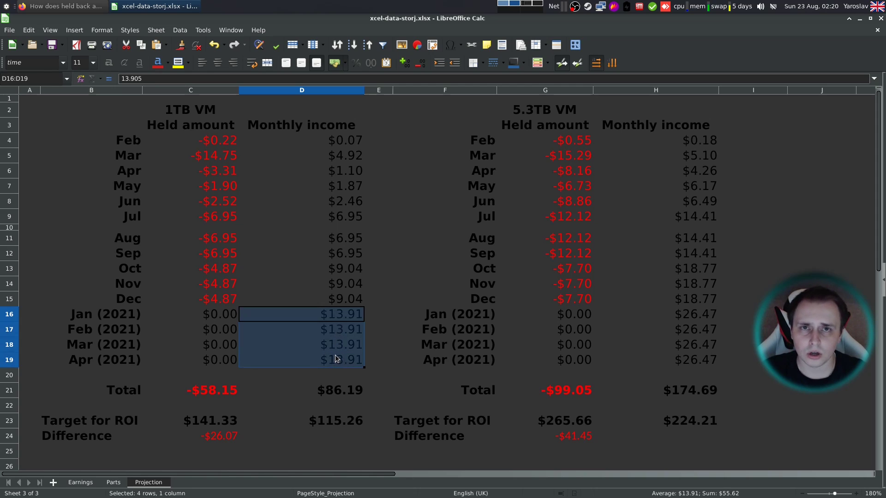
click(301, 390)
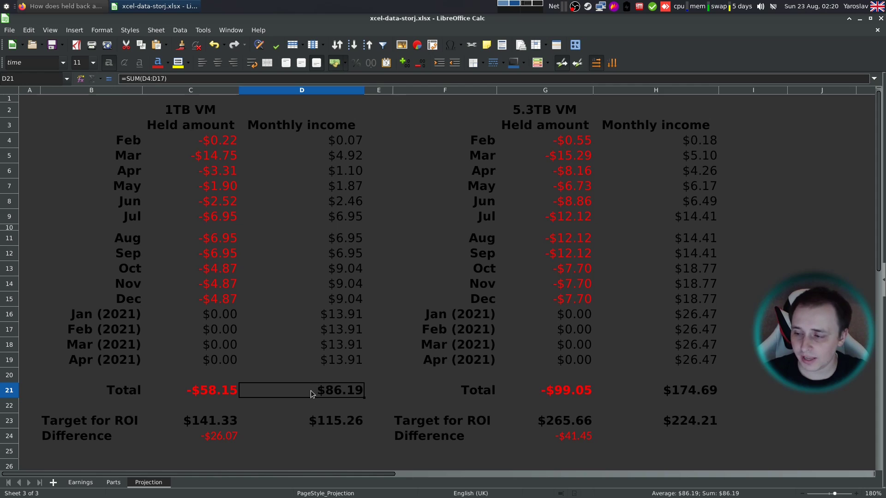
mouse_move(347, 404)
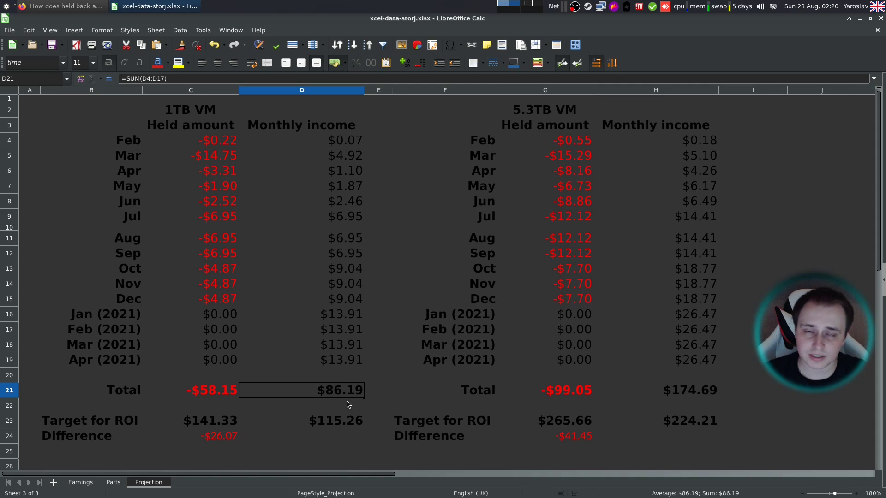
mouse_move(325, 400)
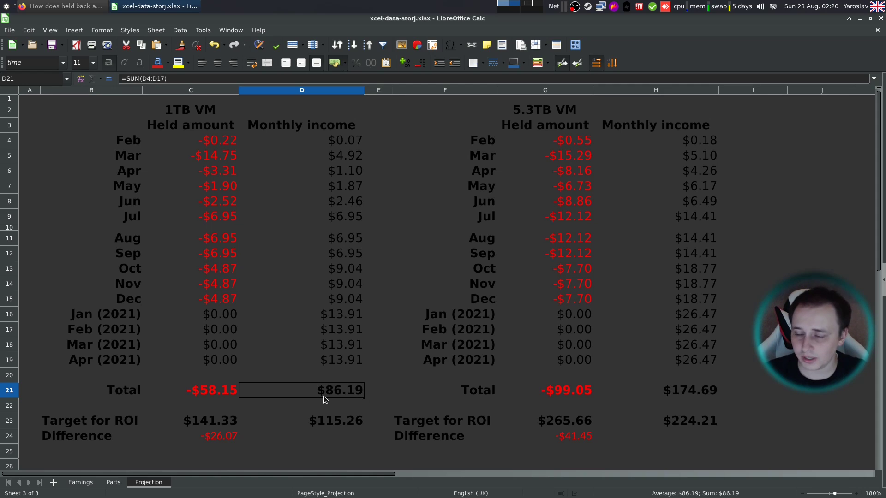
click(190, 390)
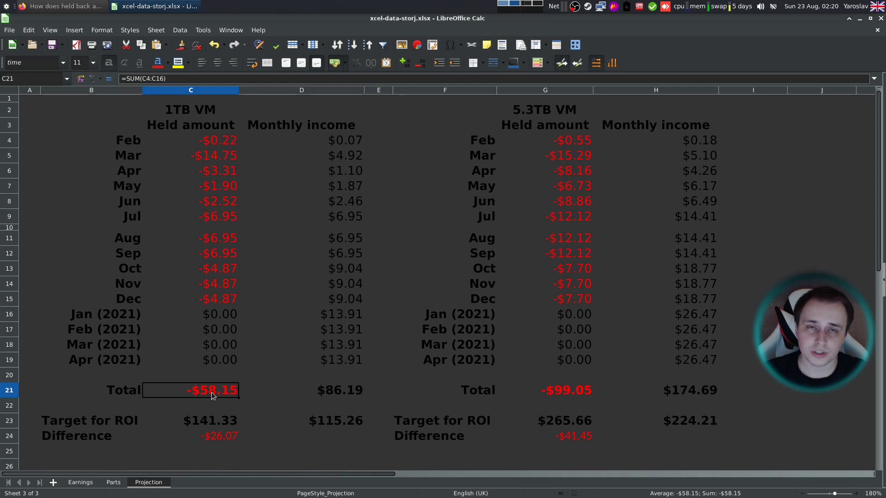
mouse_move(230, 400)
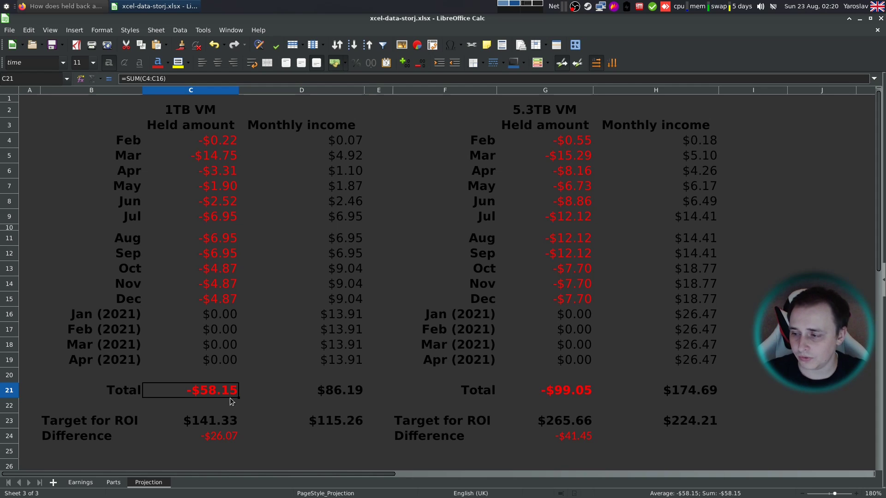
click(301, 420)
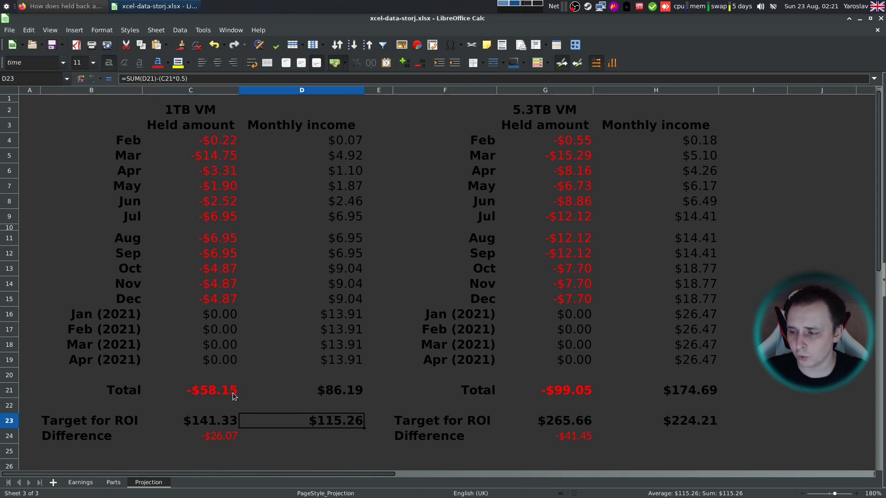
mouse_move(226, 400)
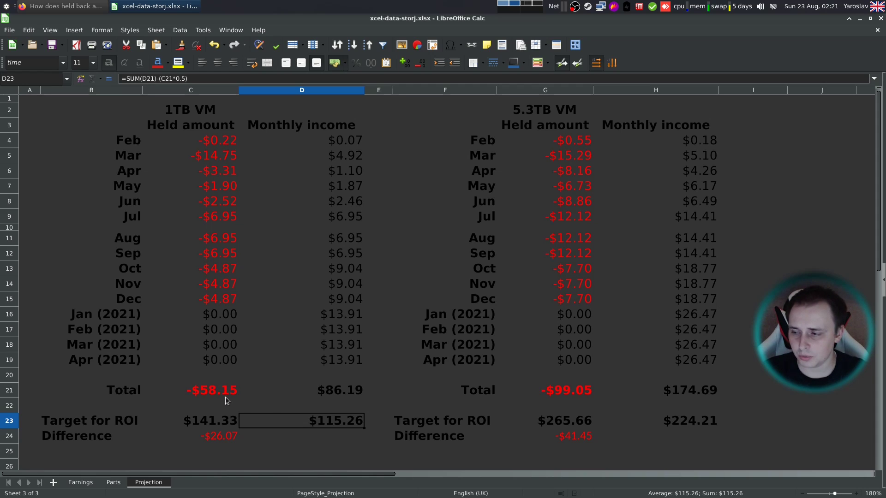
mouse_move(356, 398)
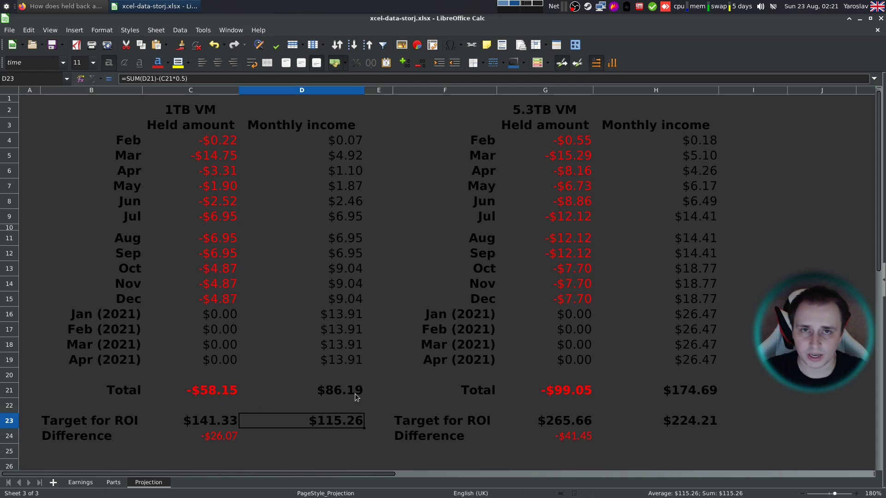
mouse_move(310, 435)
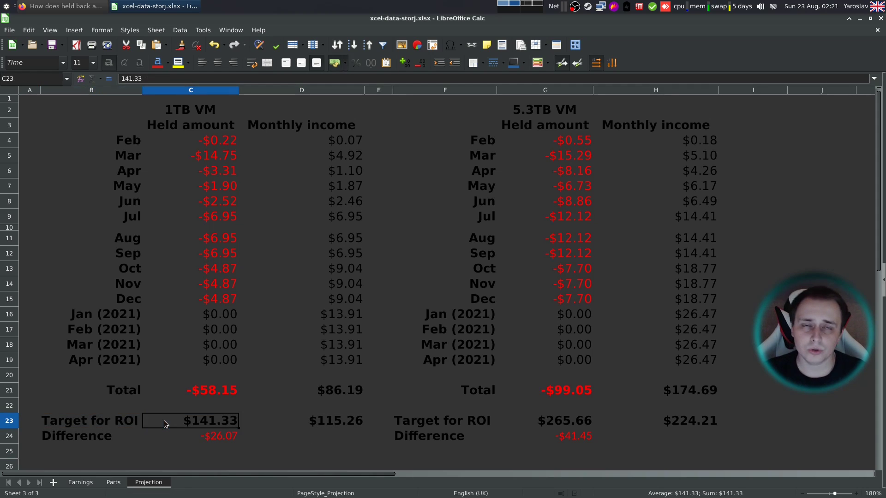
click(113, 482)
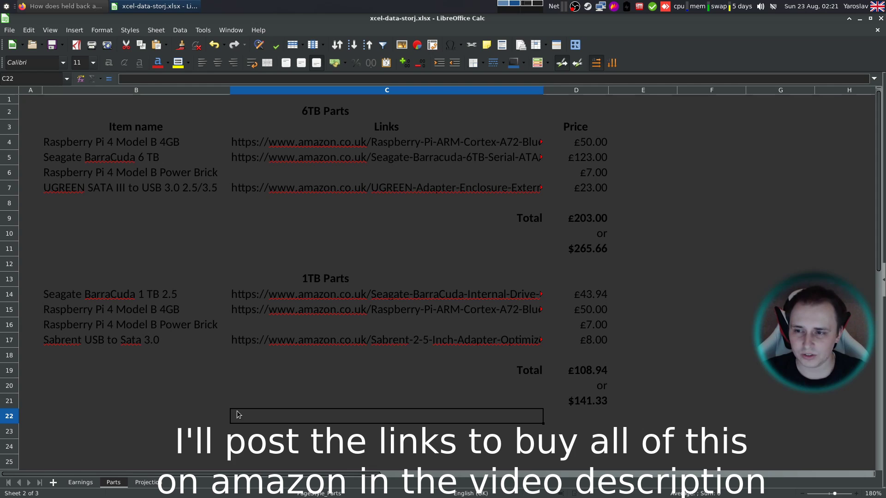
mouse_move(232, 409)
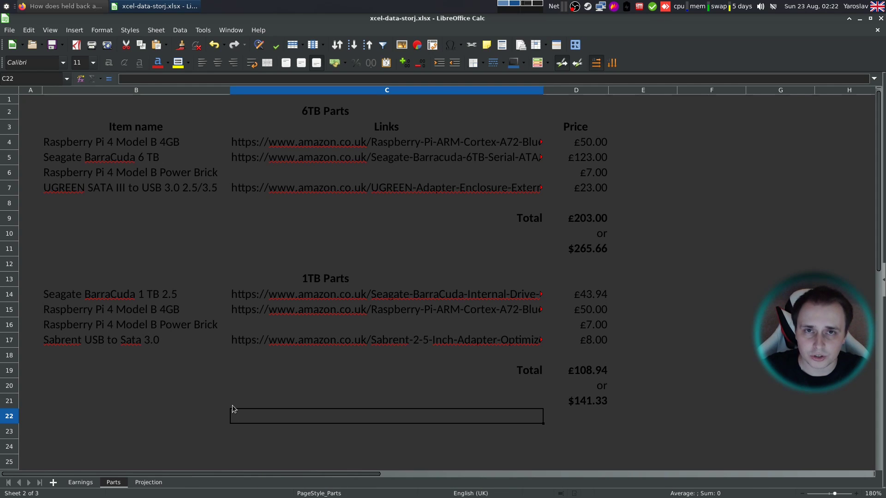
click(135, 142)
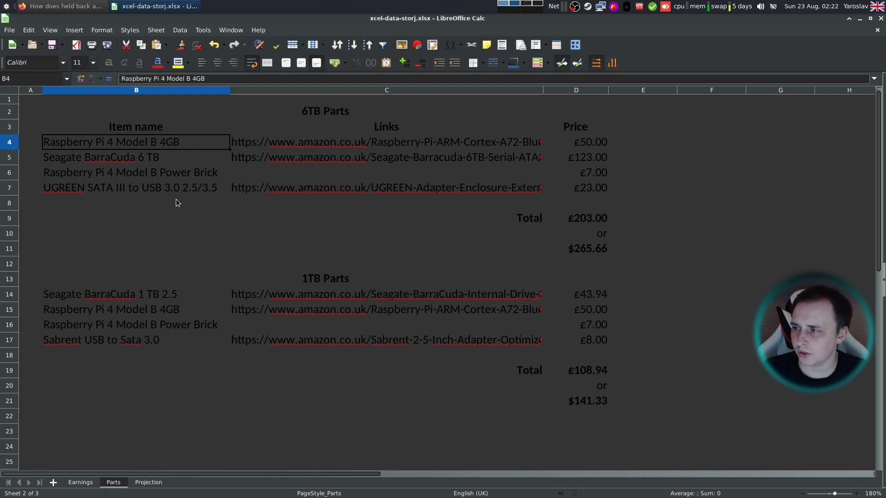
click(136, 157)
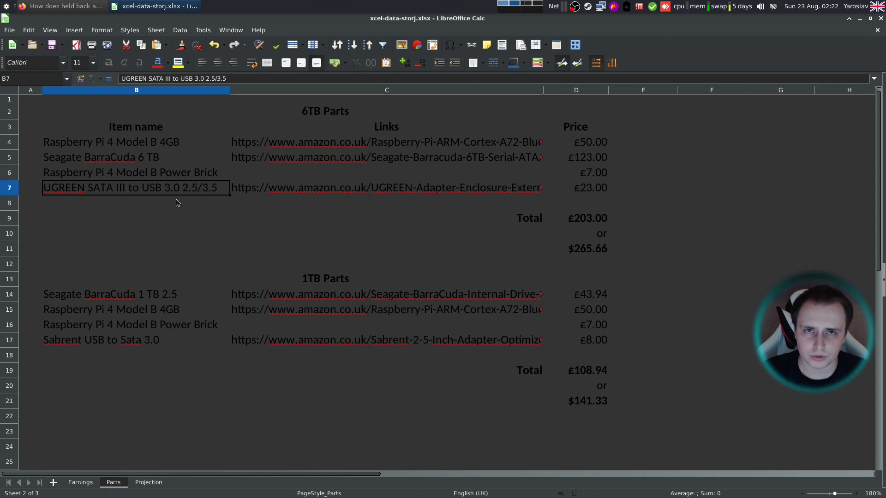
mouse_move(129, 224)
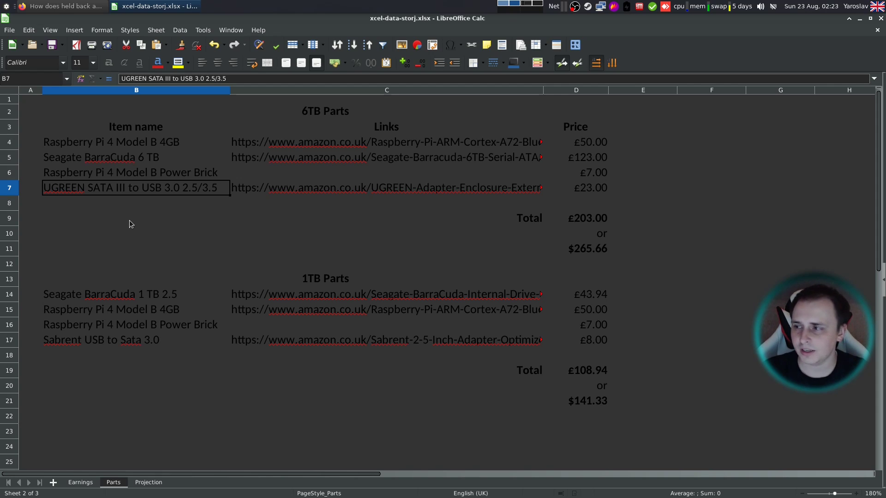
mouse_move(151, 219)
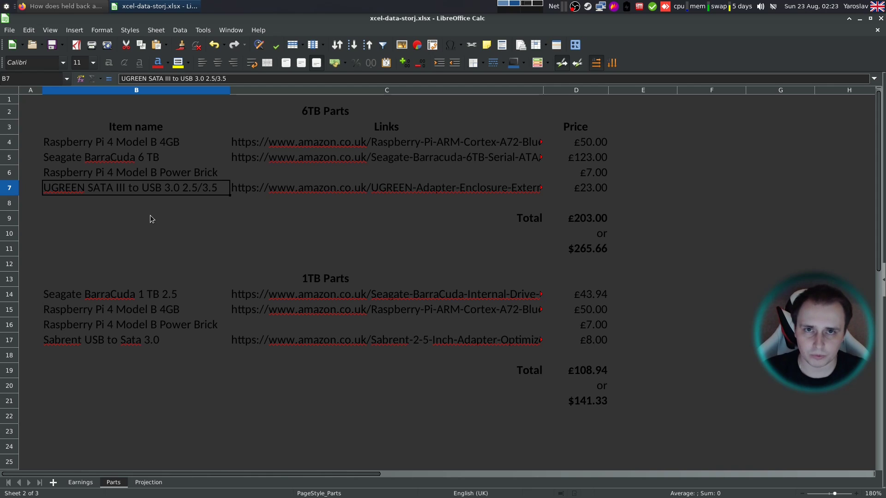
click(576, 218)
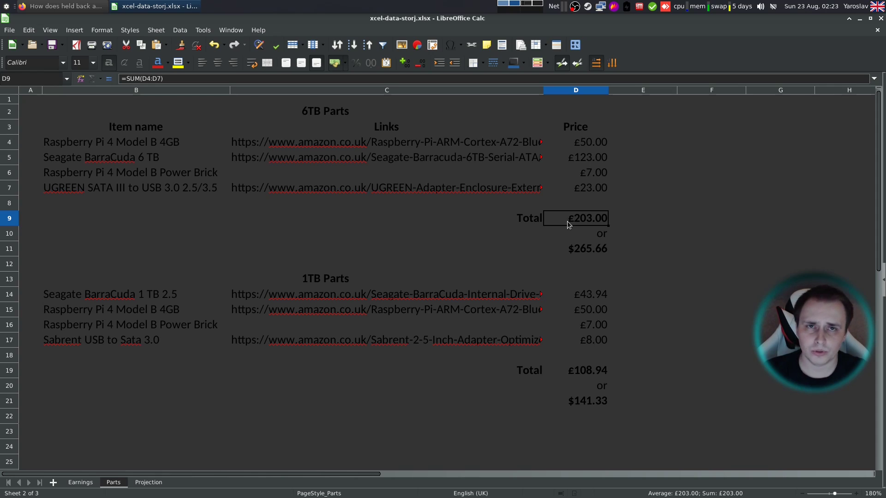
click(575, 249)
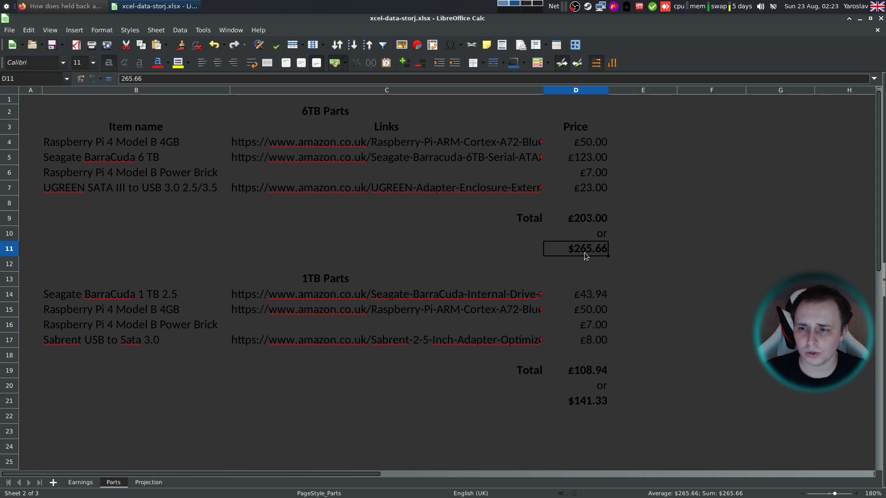
click(575, 370)
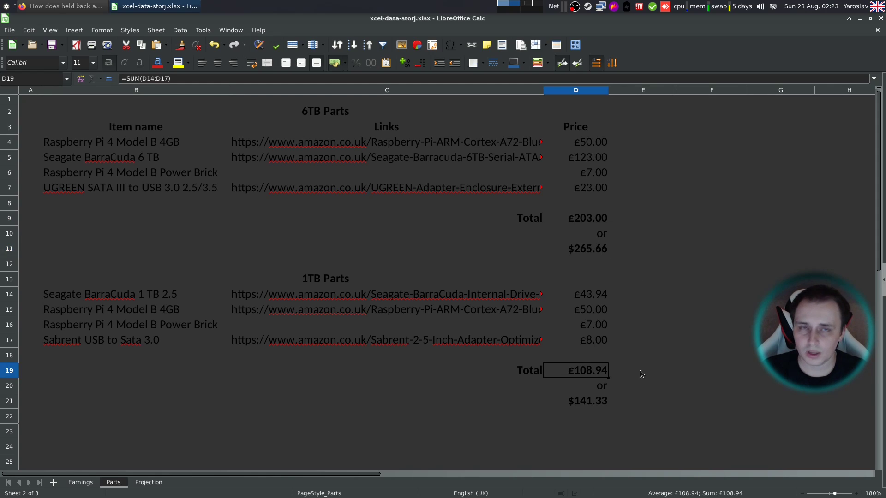
mouse_move(581, 380)
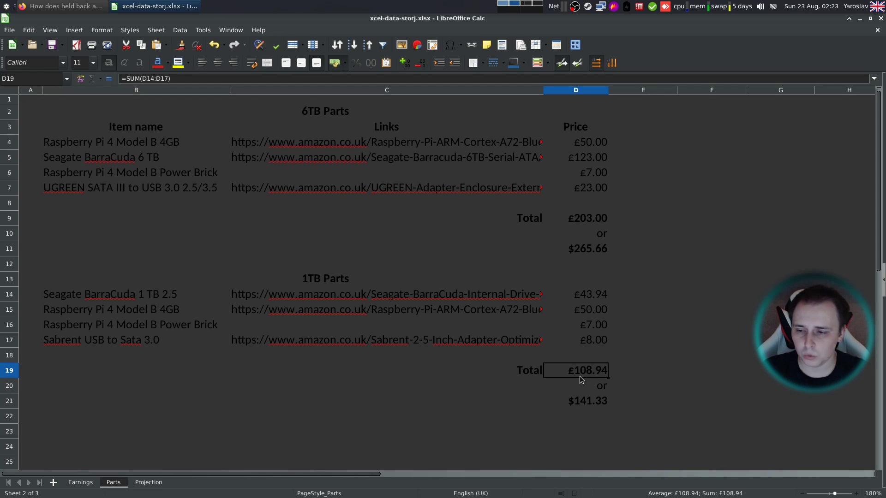
mouse_move(587, 380)
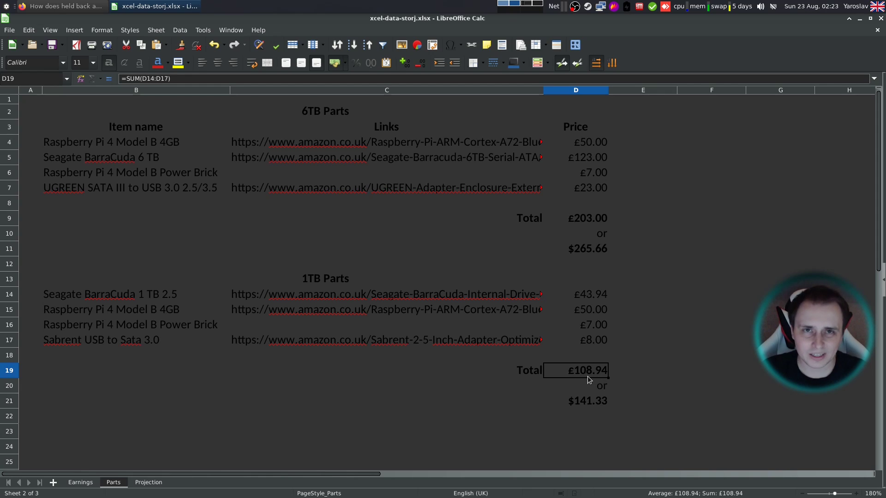
mouse_move(579, 408)
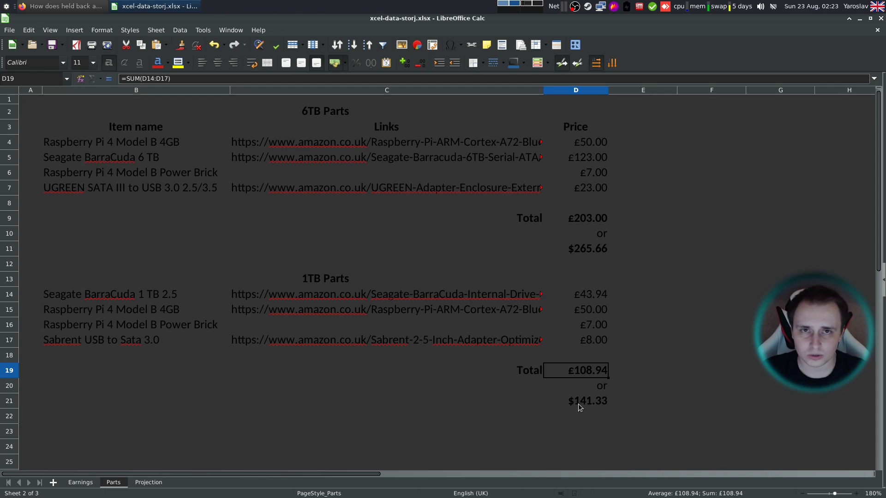
click(576, 400)
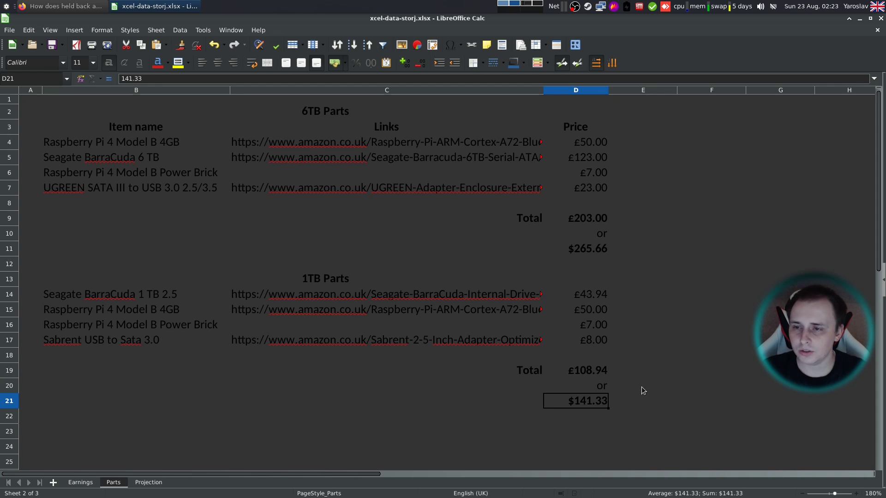
mouse_move(591, 400)
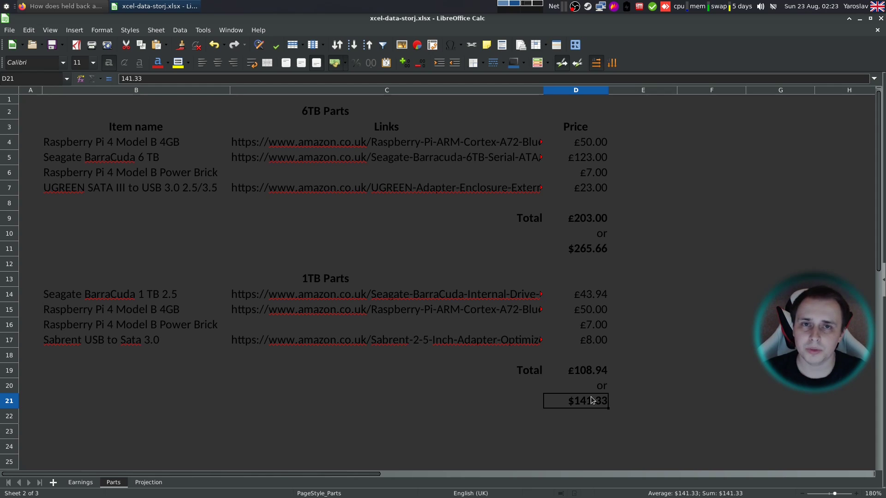
mouse_move(222, 442)
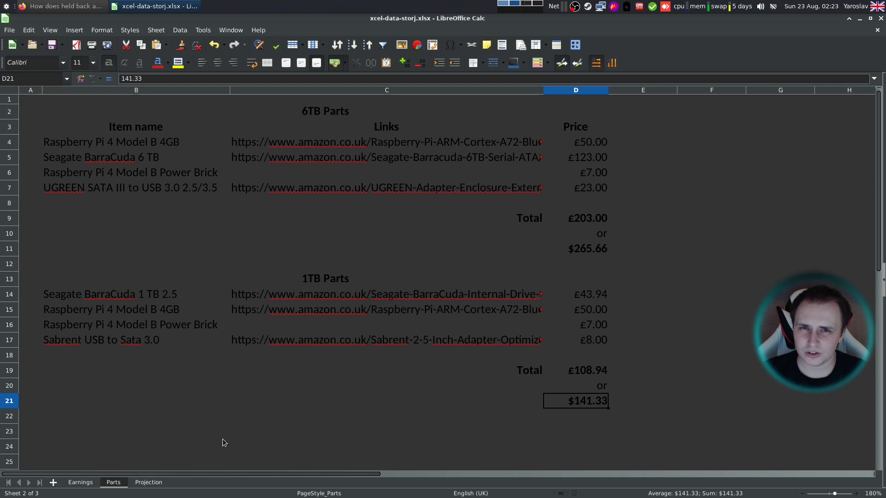
Open the Projection sheet and inspect H13 October income and C23, D23 ROI targets
click(149, 482)
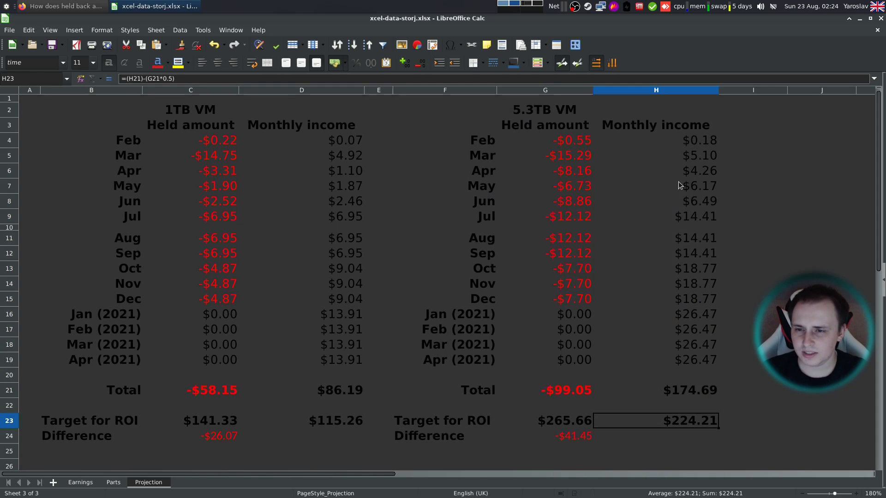
click(655, 216)
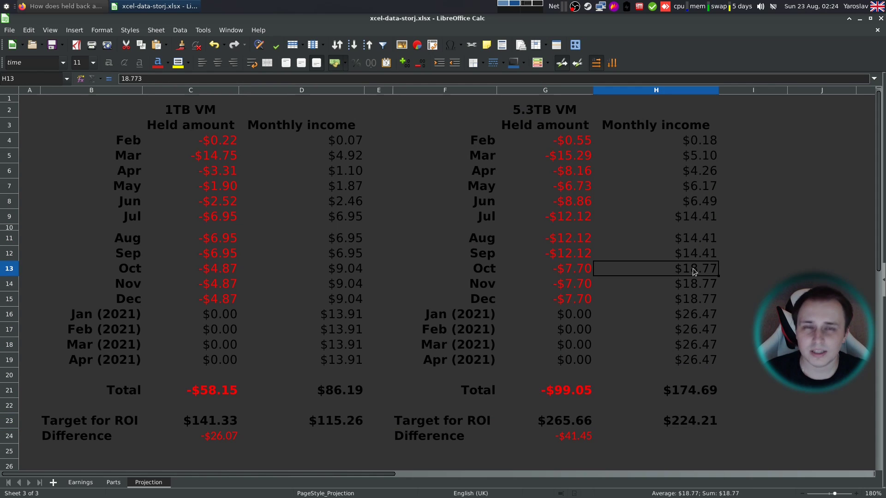
mouse_move(692, 316)
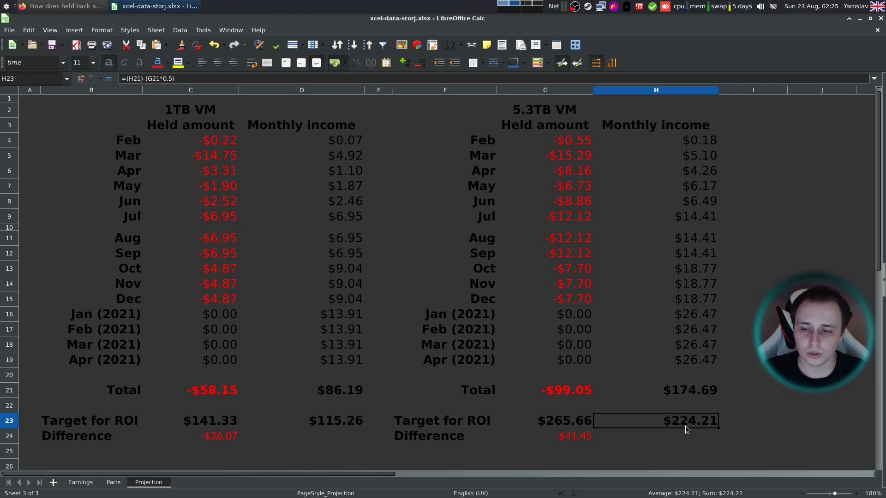
mouse_move(666, 434)
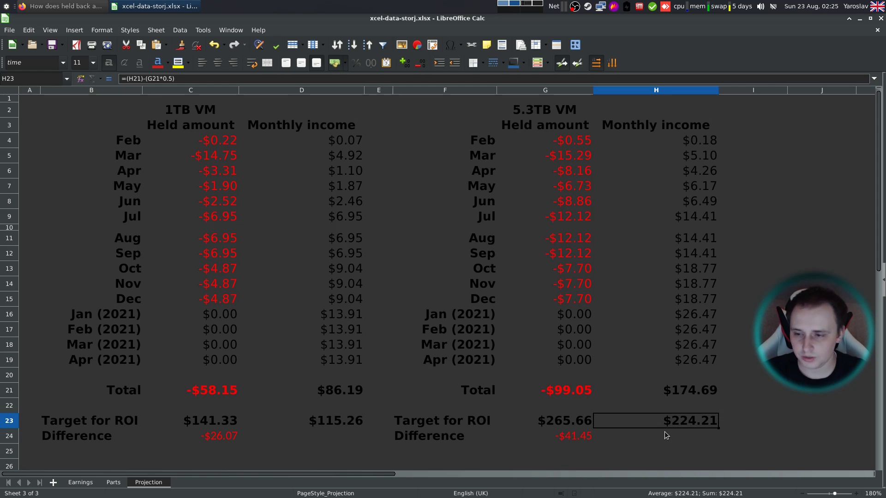
click(190, 420)
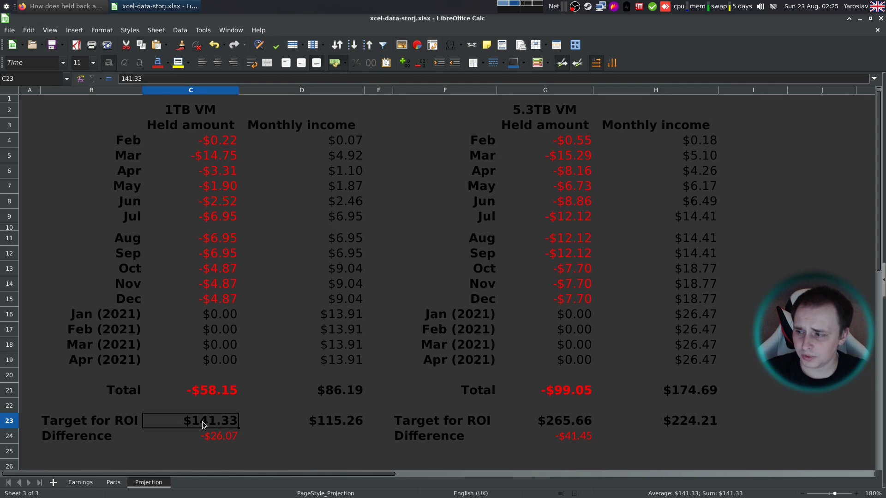
mouse_move(196, 422)
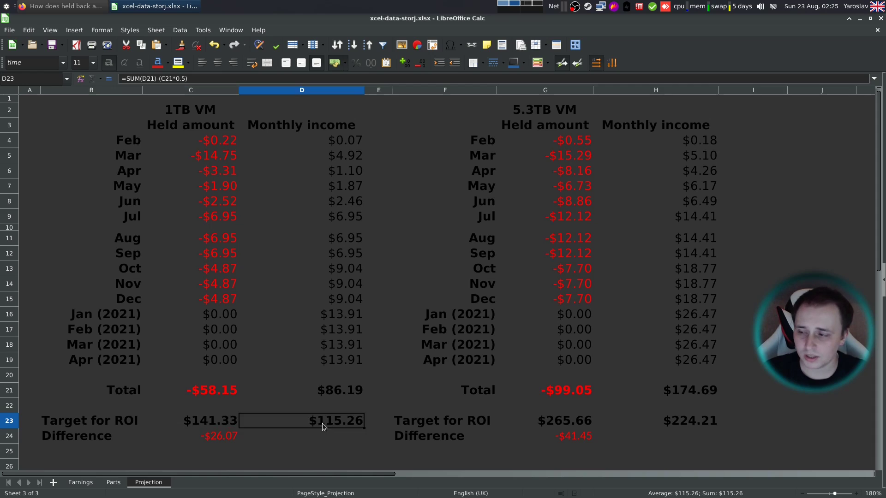
click(191, 435)
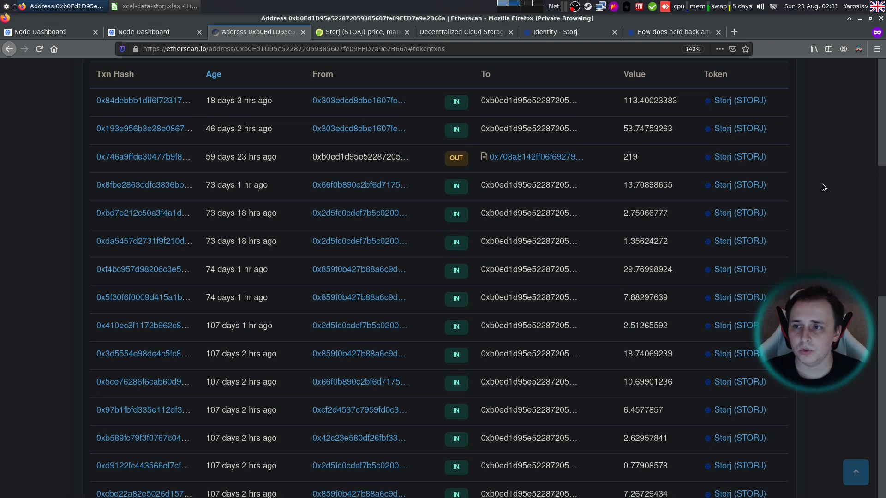
mouse_move(817, 187)
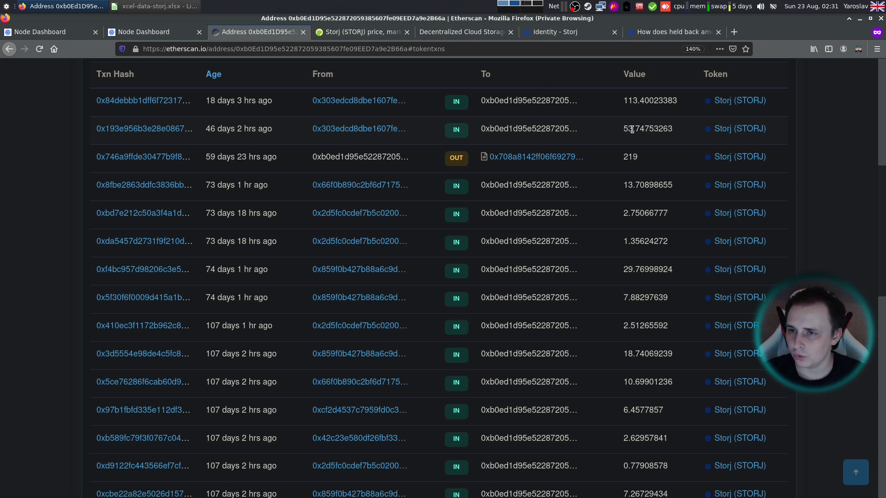
mouse_move(622, 101)
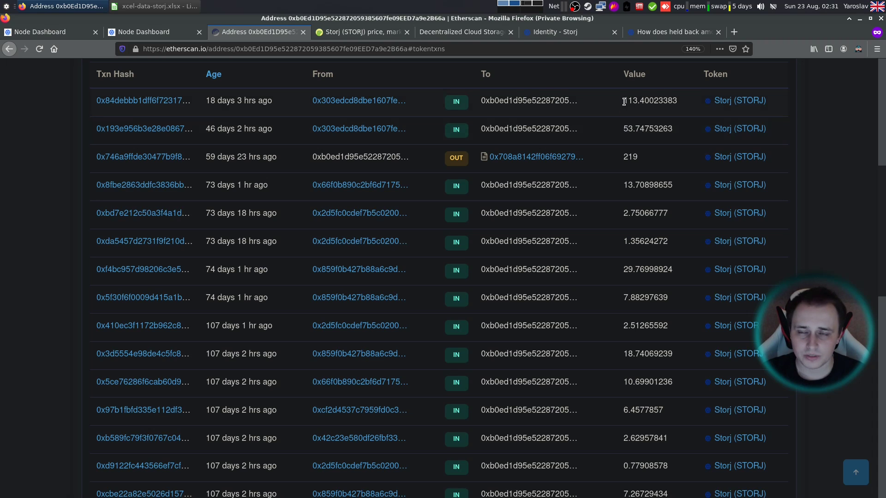
mouse_move(810, 140)
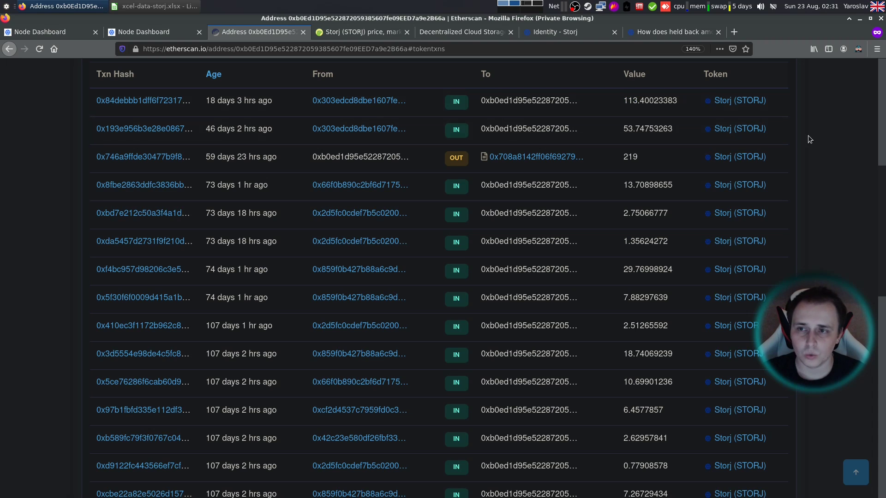
mouse_move(817, 144)
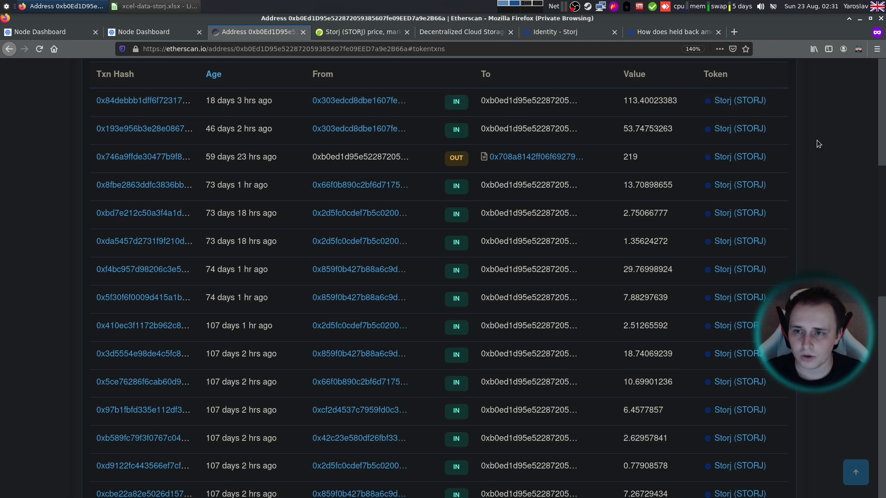
Switch from the Erc20 token transfer list to the CoinGecko Storj tab
click(360, 31)
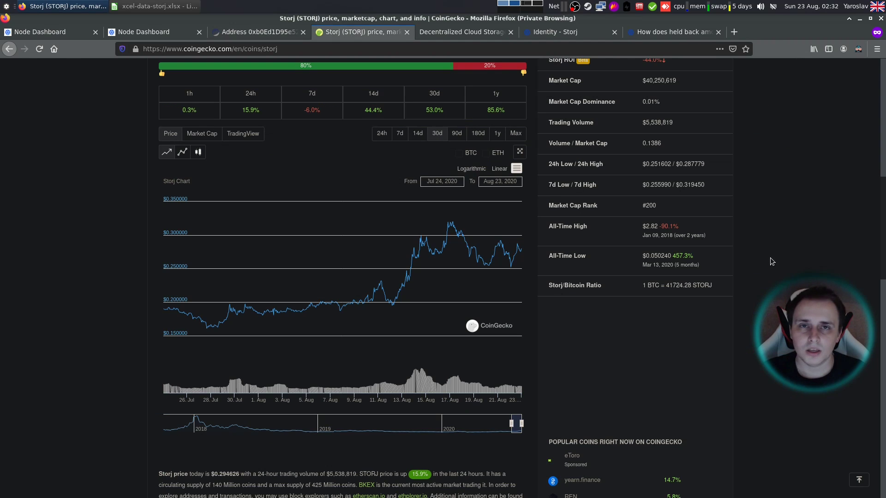
mouse_move(764, 258)
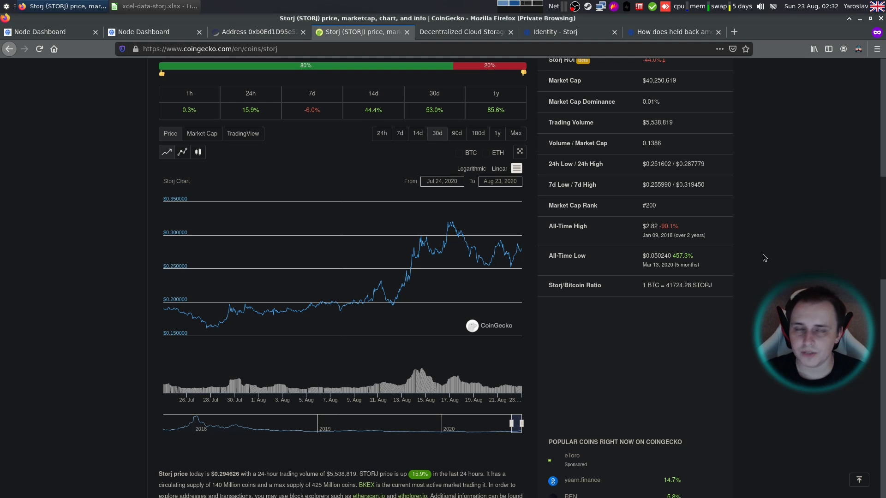
mouse_move(760, 258)
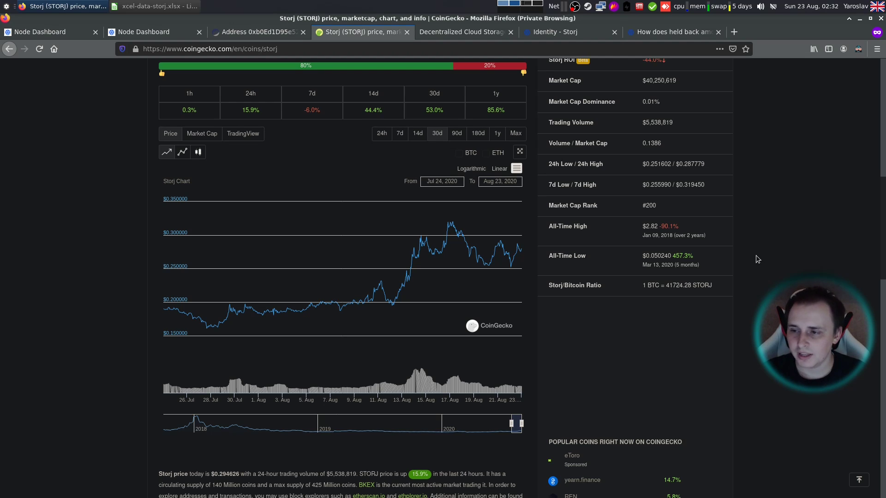
mouse_move(164, 310)
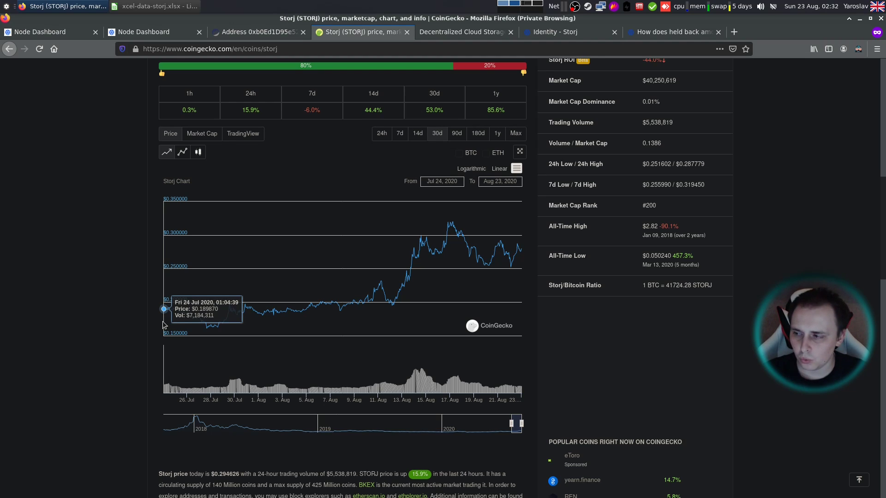
mouse_move(520, 255)
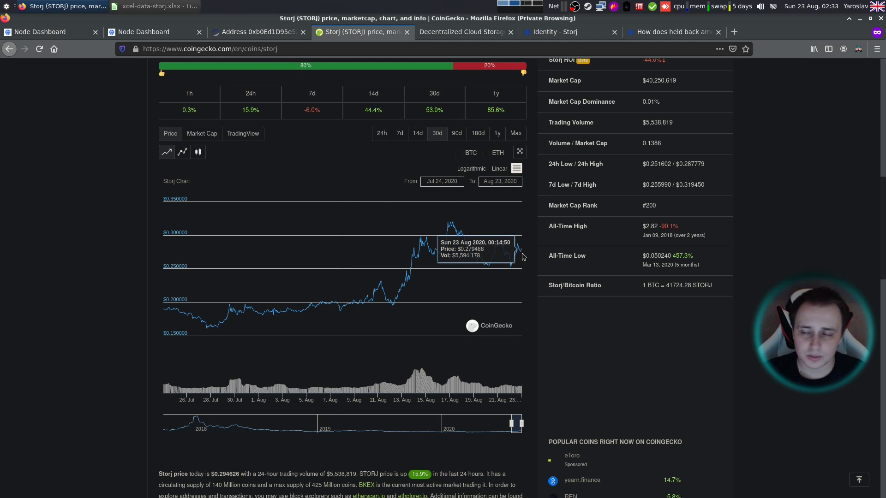
mouse_move(521, 249)
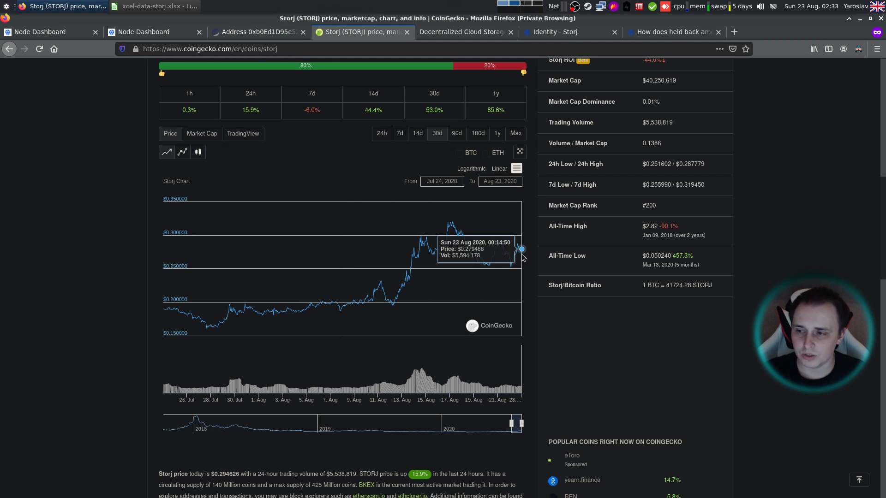
Switch from the CoinGecko price chart to the Etherscan wallet address tab
click(256, 31)
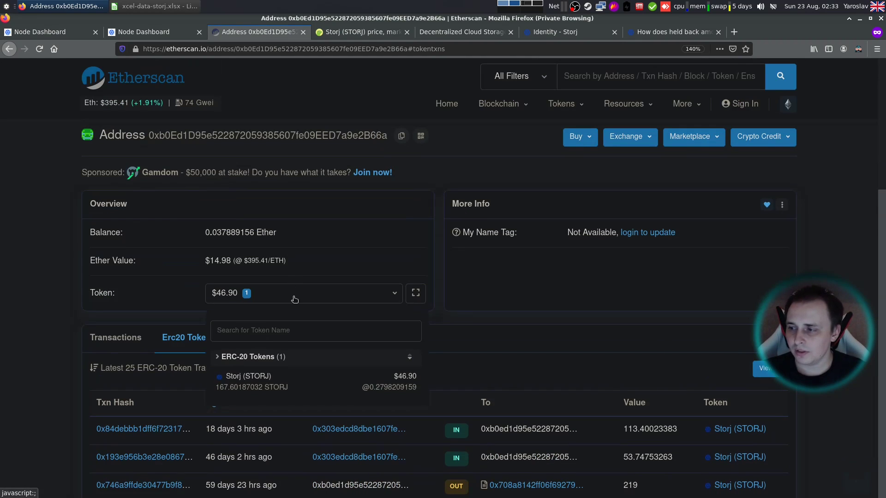
Close the Token holdings dropdown and return to the Node Dashboard tab
click(294, 293)
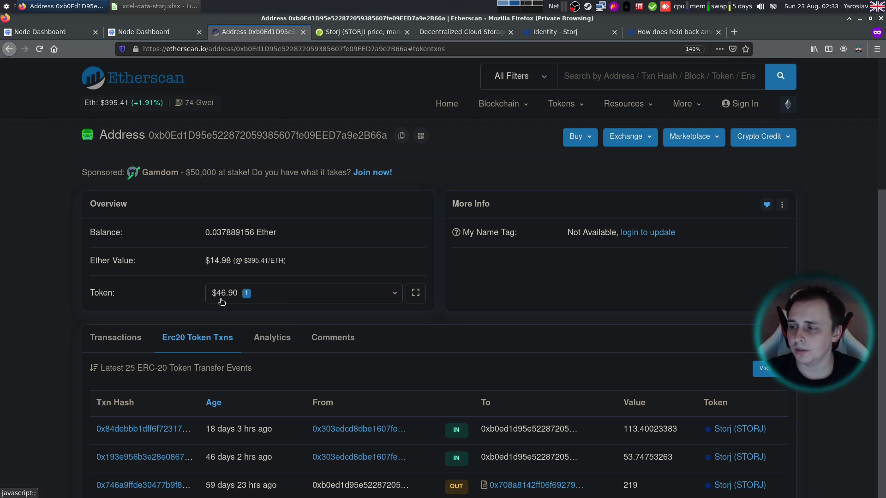
mouse_move(292, 303)
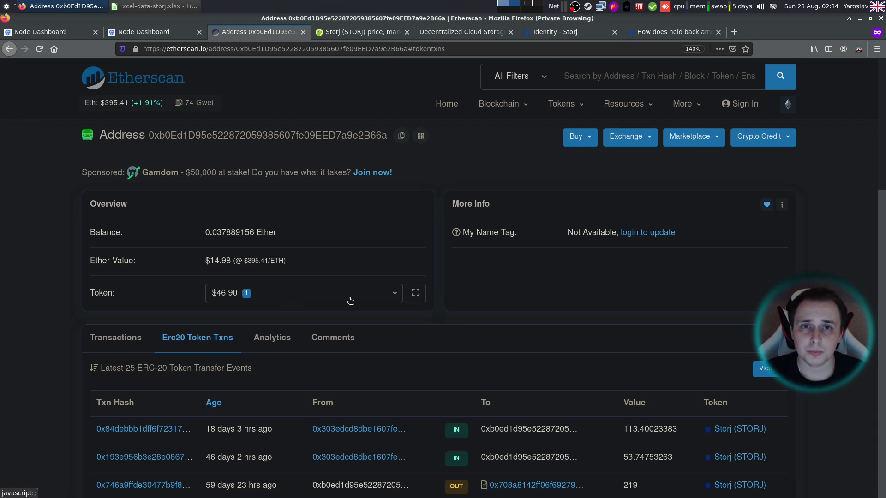
mouse_move(349, 306)
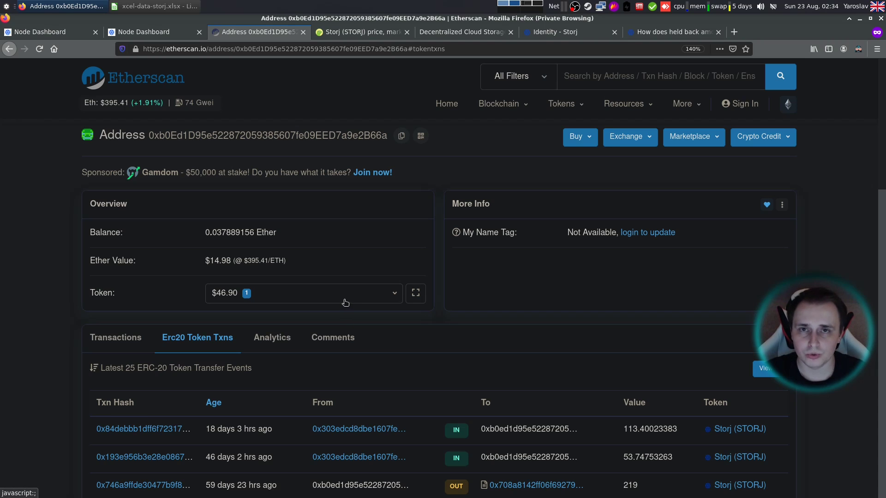
click(150, 31)
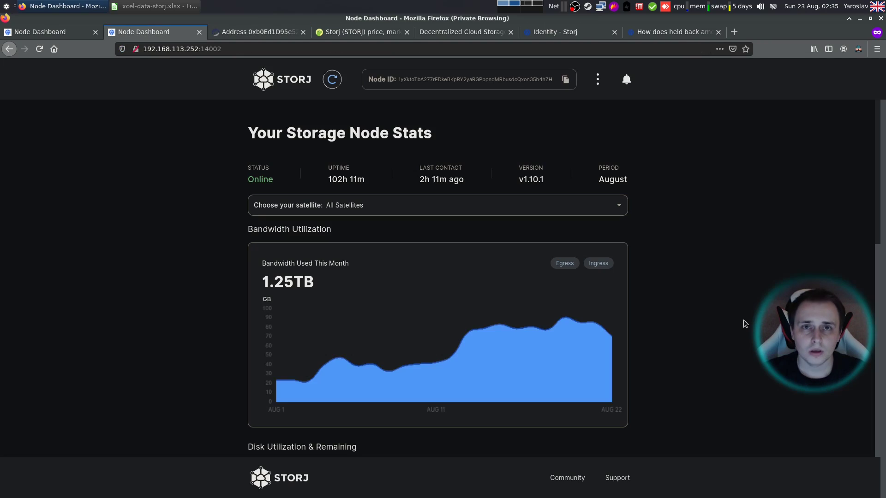